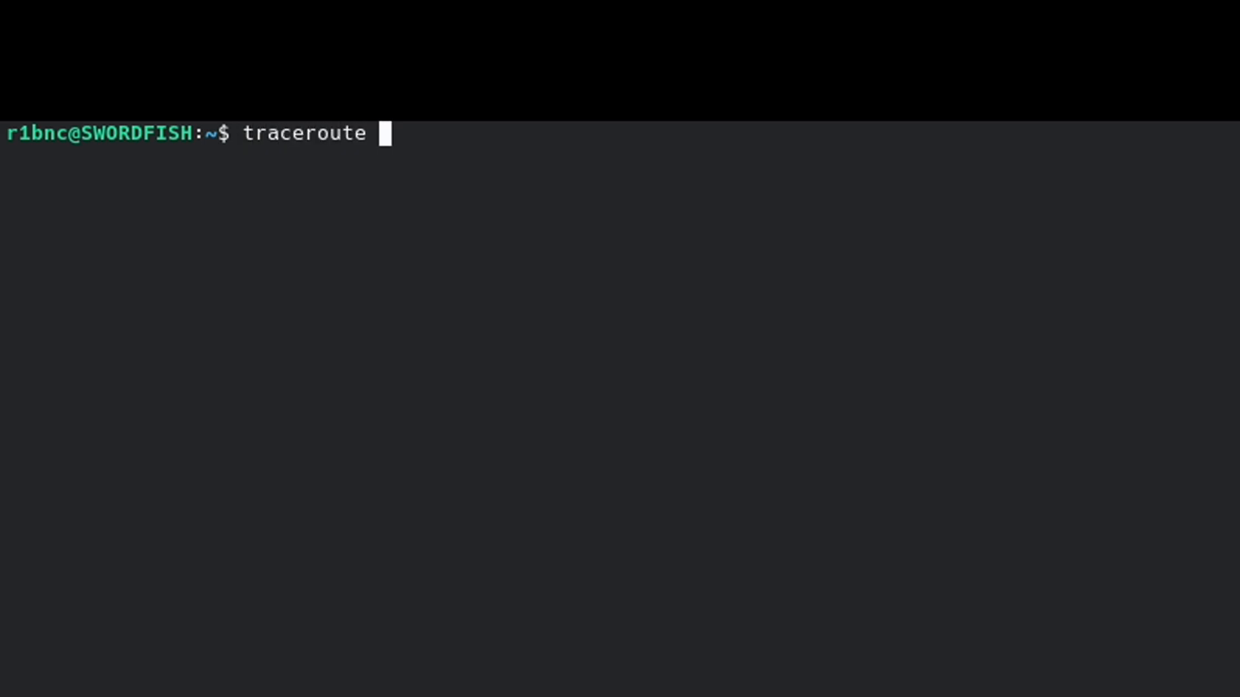
Run traceroute to 1.1.1.1, showing hops via 192.168.20.1, 172.16.99.1 and 192.168.100.1
{"action": "type", "text": "1.1.1"}
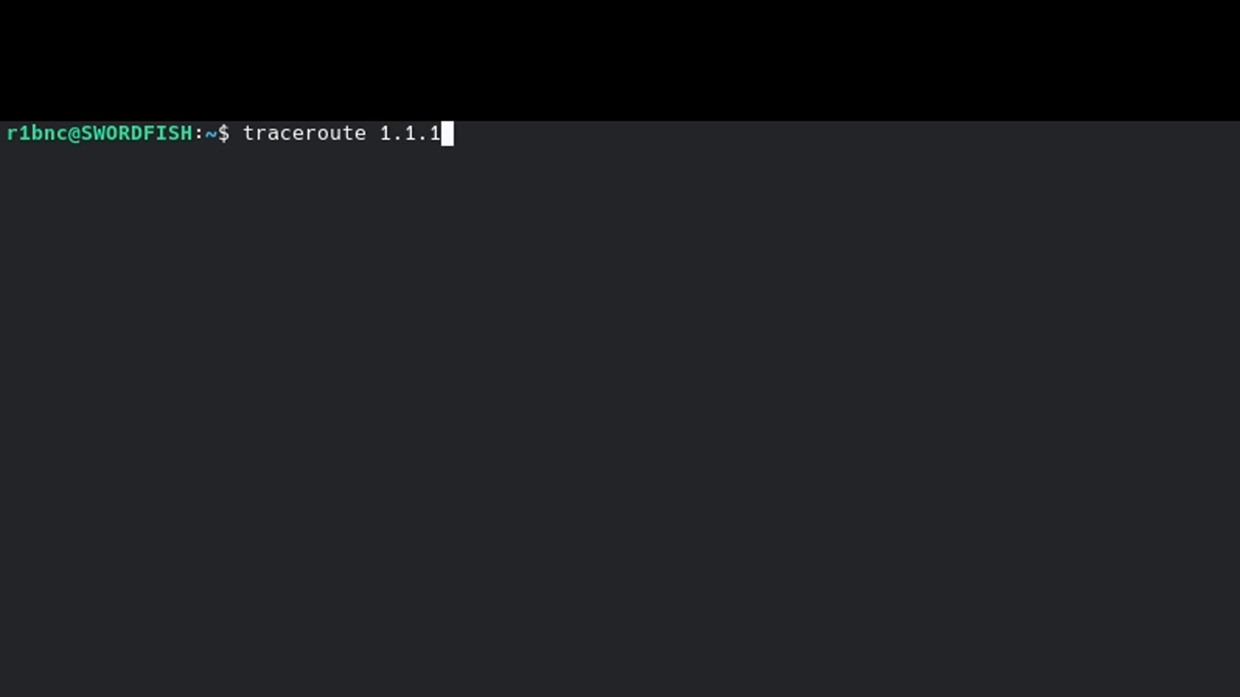
{"action": "key", "text": "Return"}
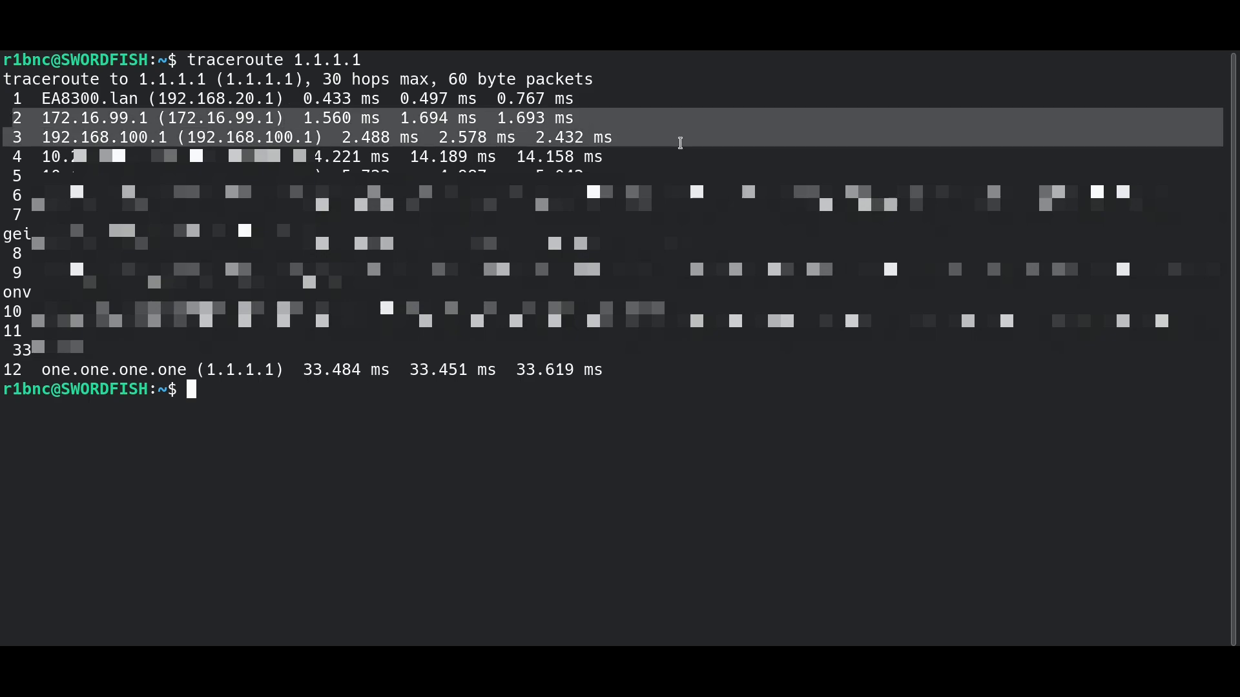
{"action": "mouse_move", "coordinate": [126, 132]}
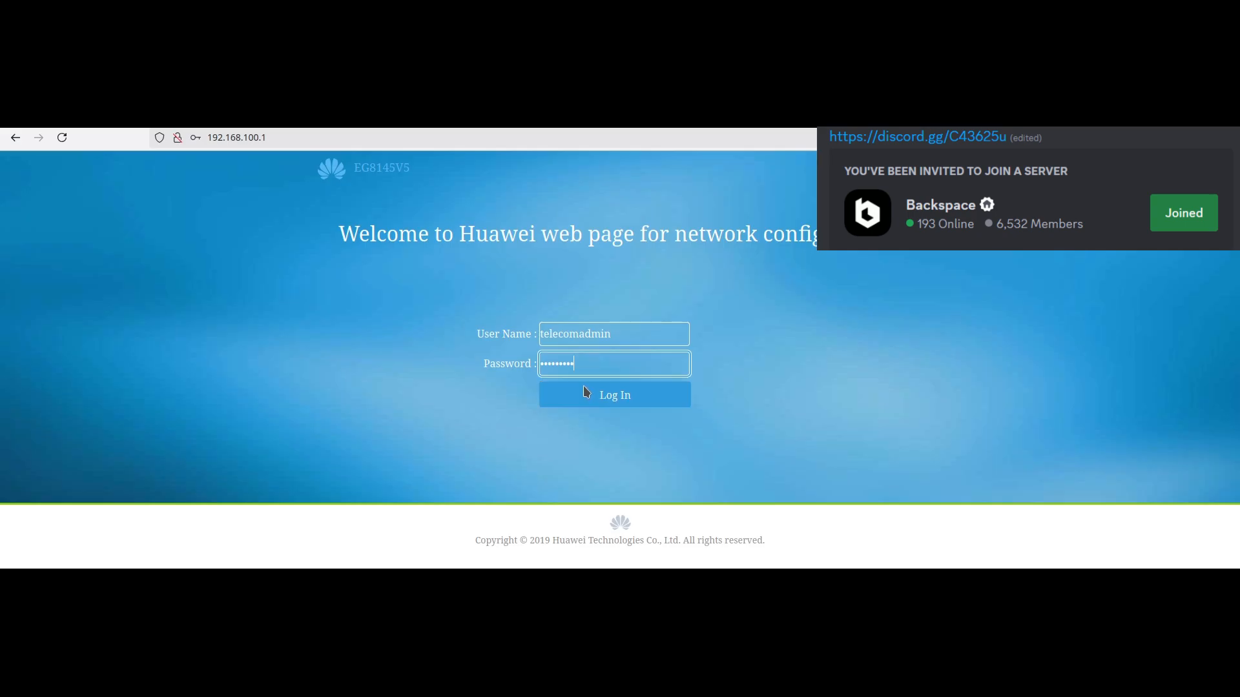
Log in as telecomadmin and save the current configuration on the Configuration File page
{"action": "left_click", "coordinate": [614, 394]}
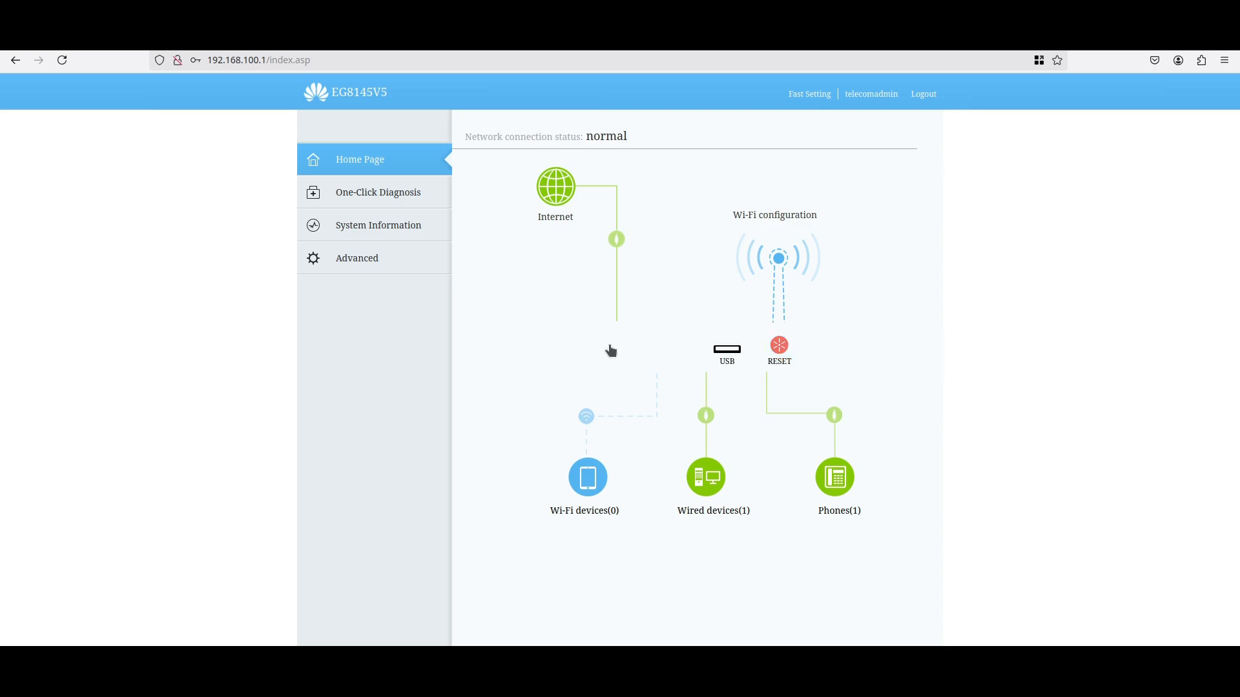
{"action": "left_click", "coordinate": [356, 258]}
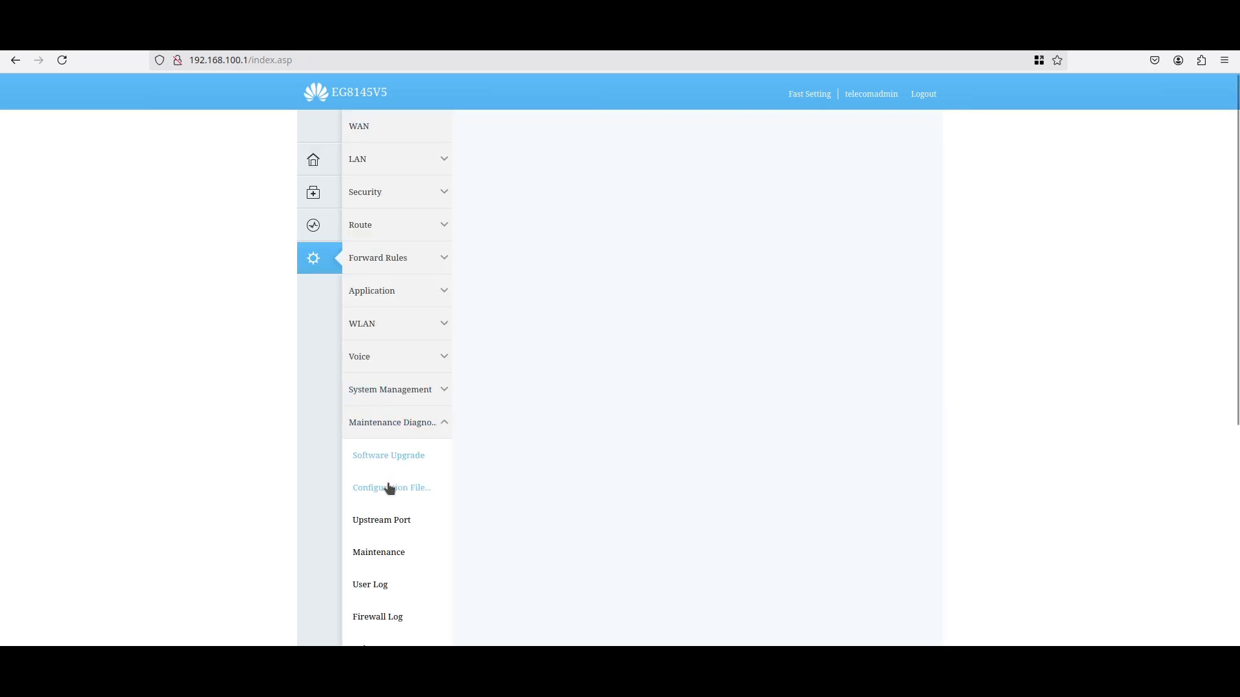
{"action": "left_click", "coordinate": [390, 487]}
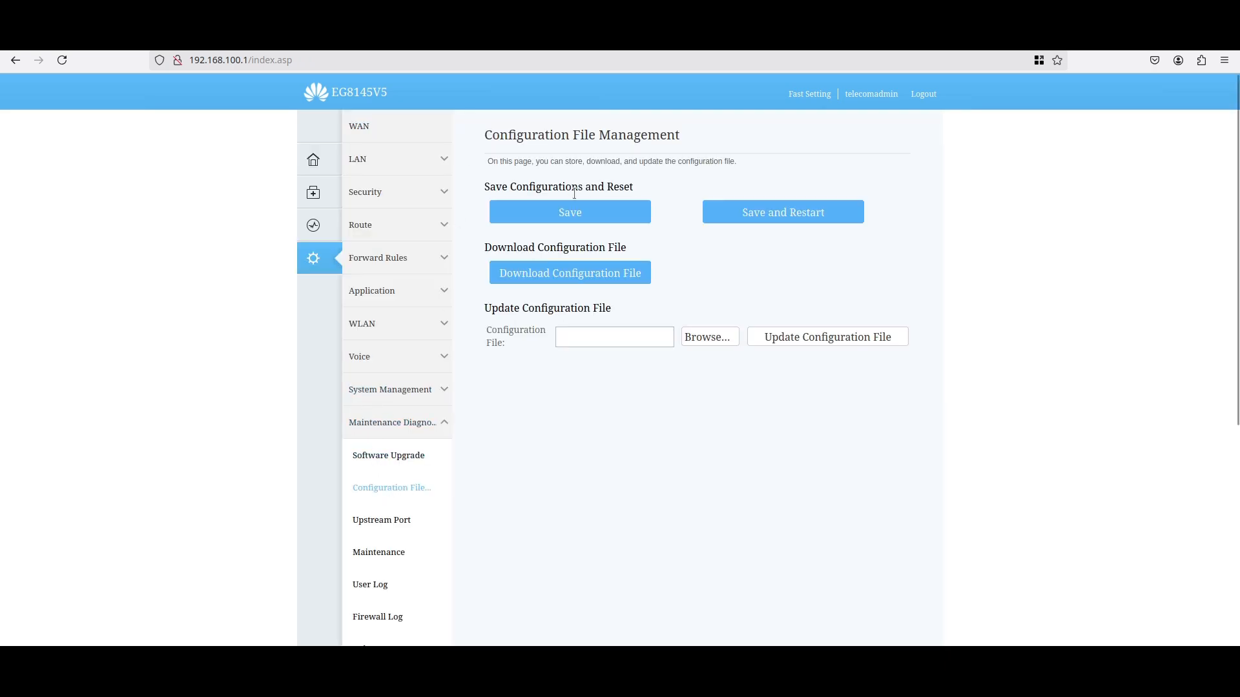
{"action": "left_click", "coordinate": [570, 212]}
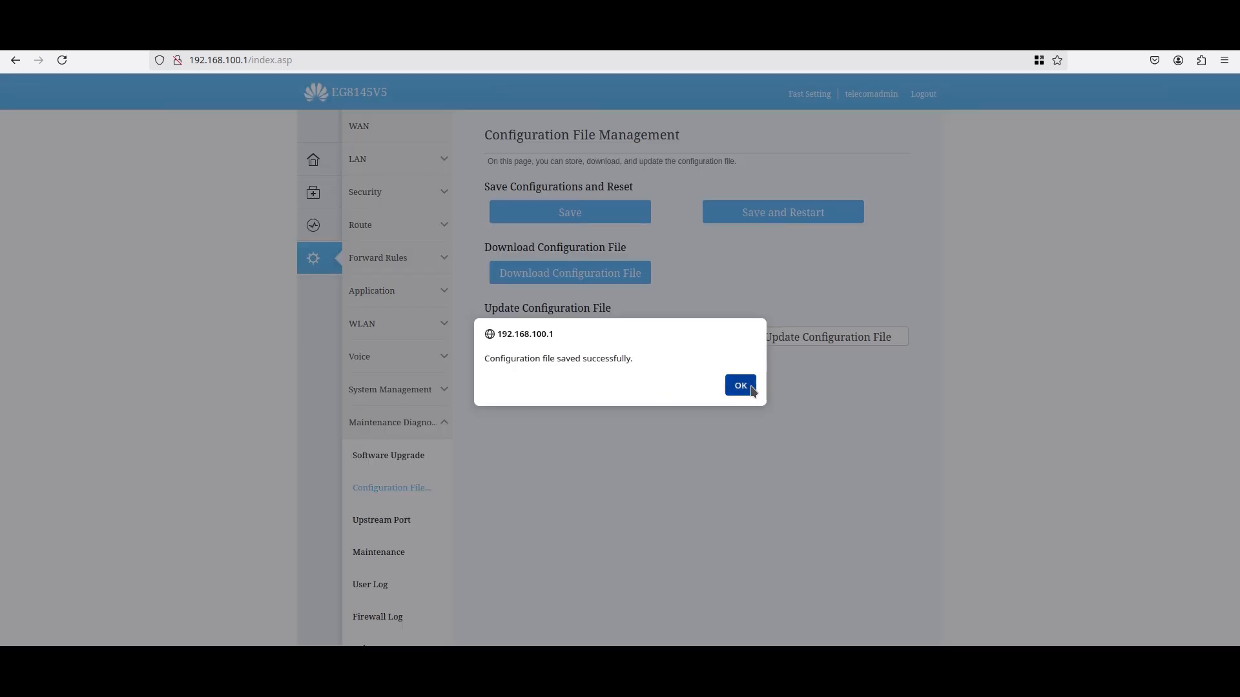
{"action": "left_click", "coordinate": [739, 385]}
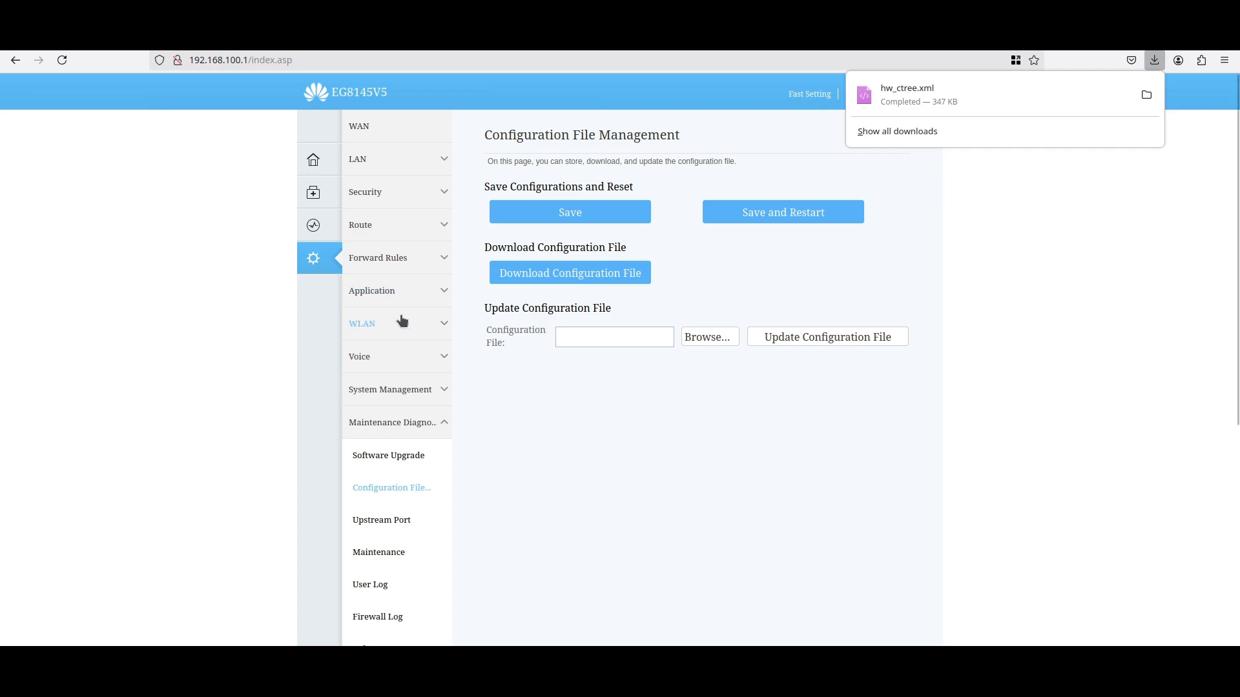
Browse Device Information, 2.4G Basic Network Settings and the Layer 2/3 Port configuration
{"action": "left_click", "coordinate": [313, 225]}
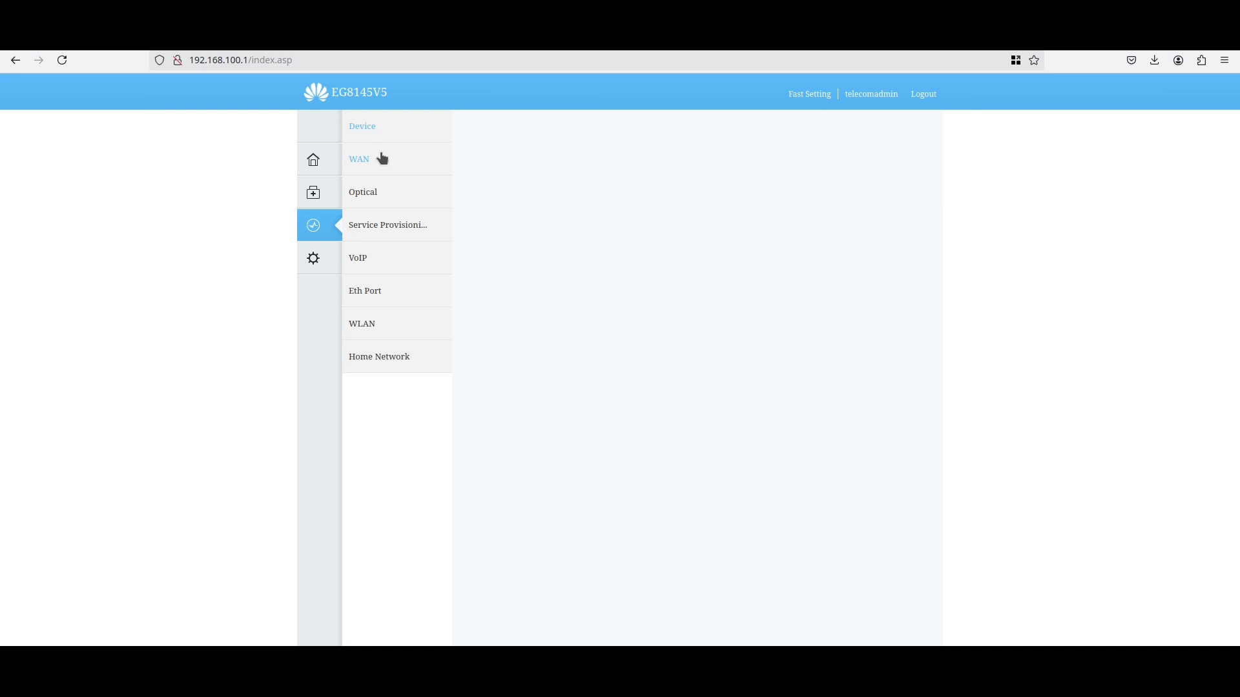
{"action": "left_click", "coordinate": [362, 126]}
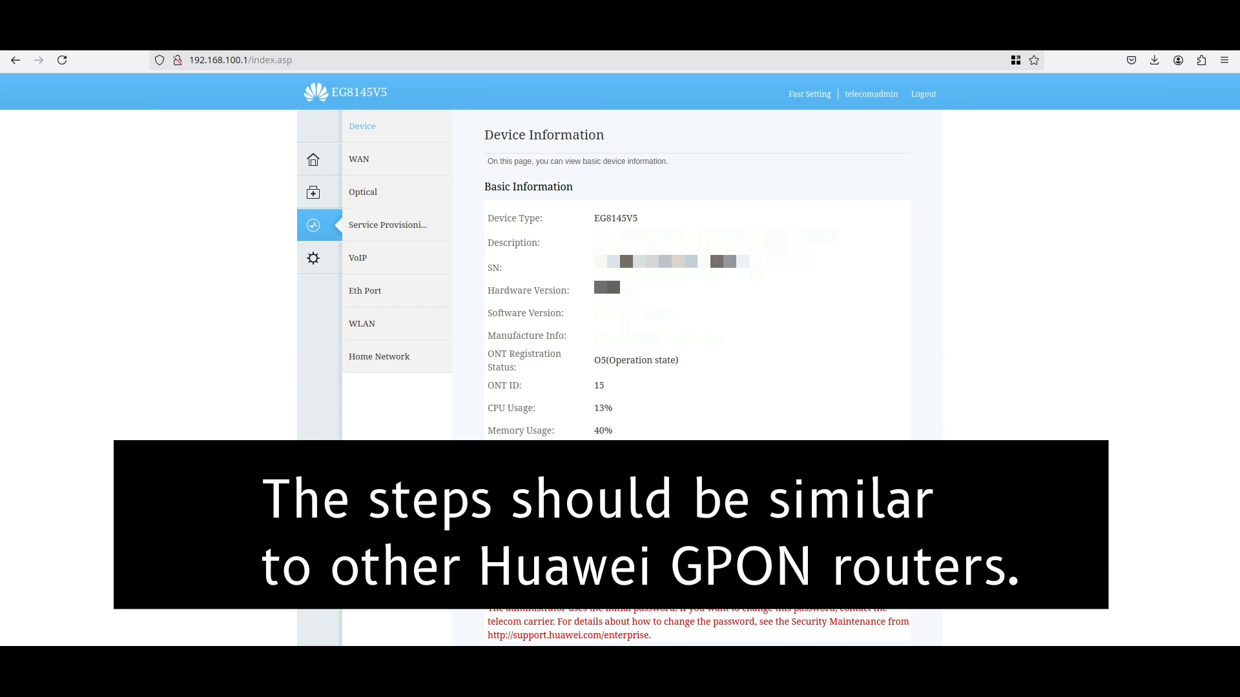
{"action": "left_click", "coordinate": [362, 324]}
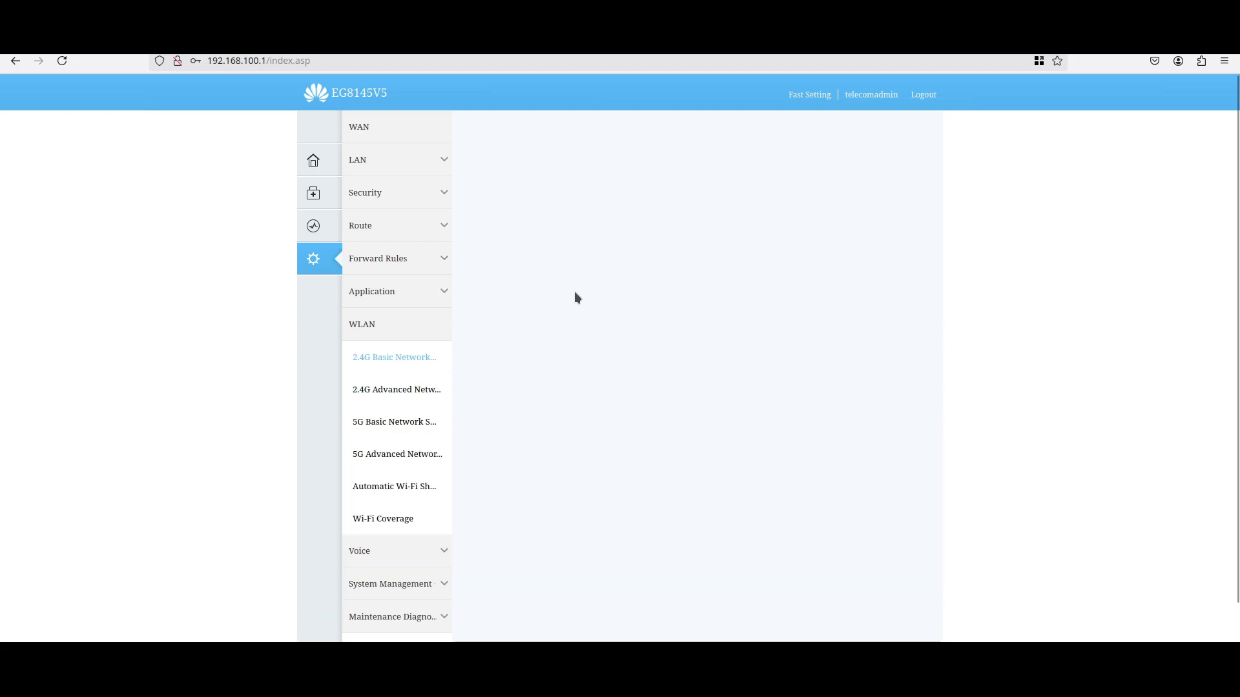
{"action": "left_click", "coordinate": [394, 357]}
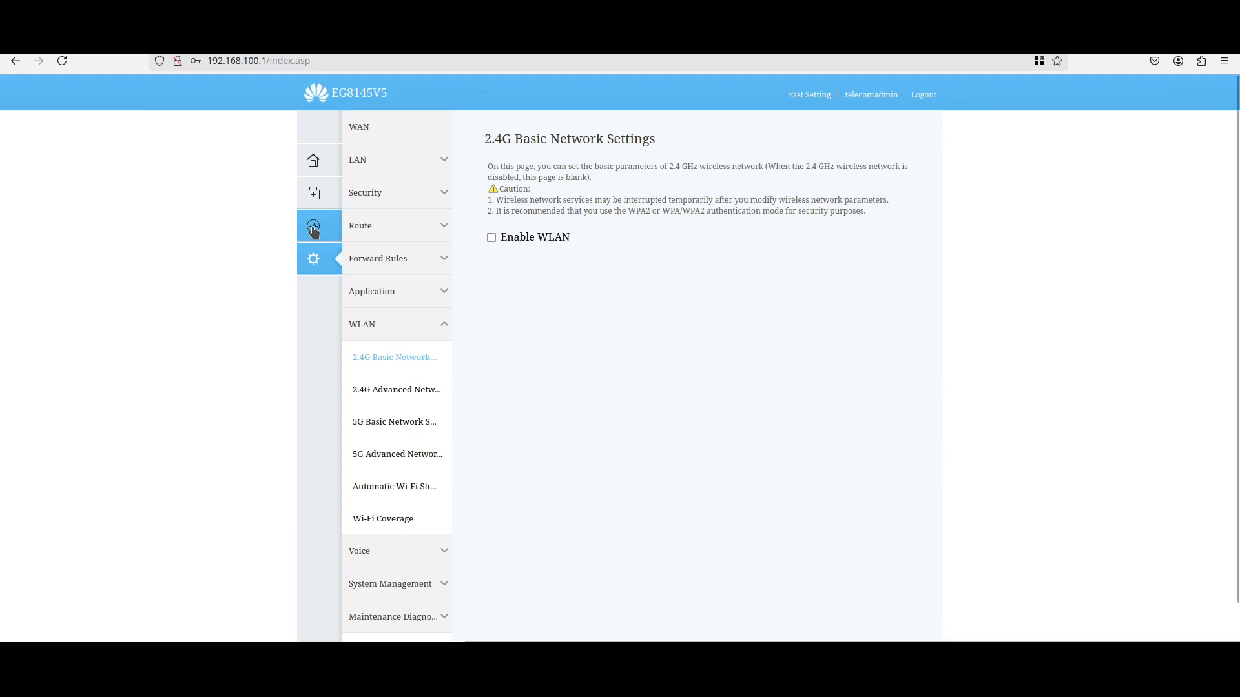
{"action": "left_click", "coordinate": [394, 421]}
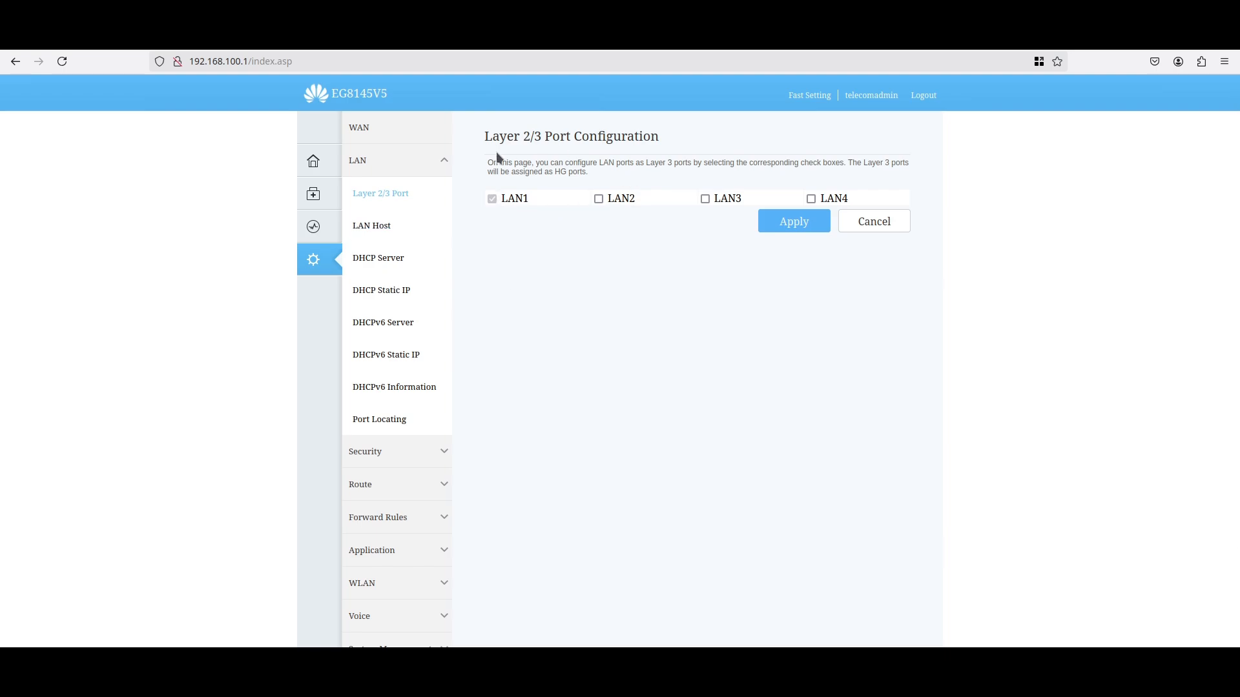
{"action": "mouse_move", "coordinate": [338, 292]}
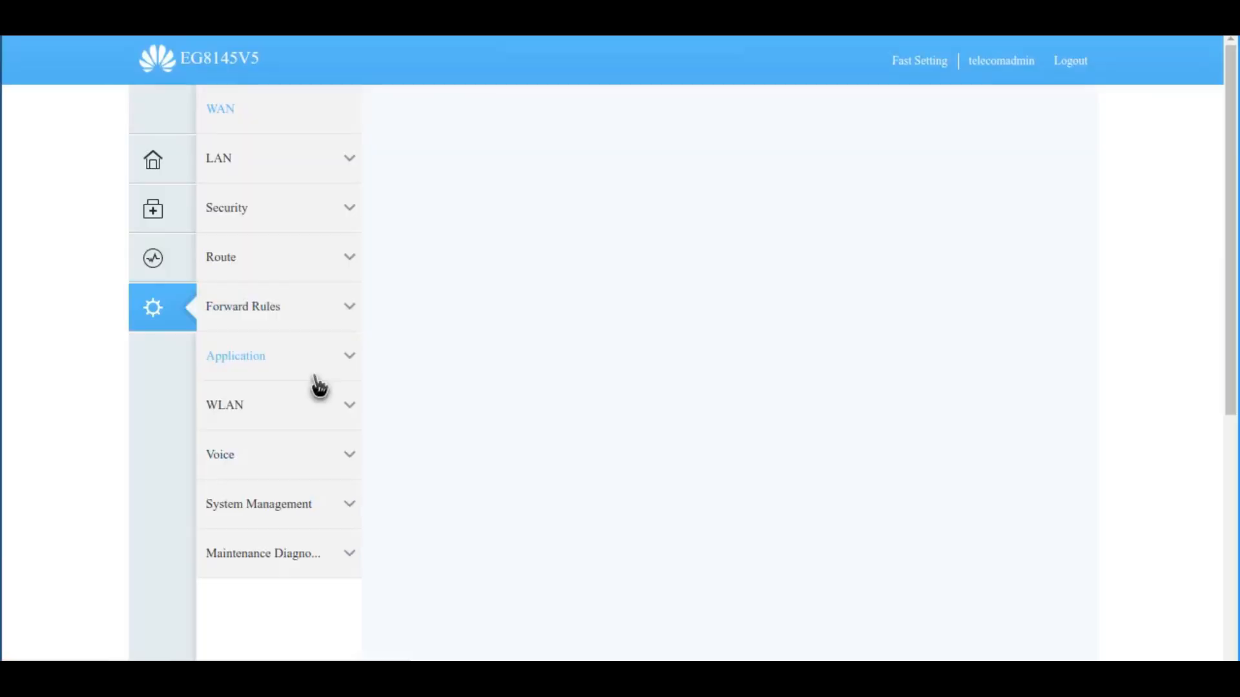
{"action": "mouse_move", "coordinate": [268, 514]}
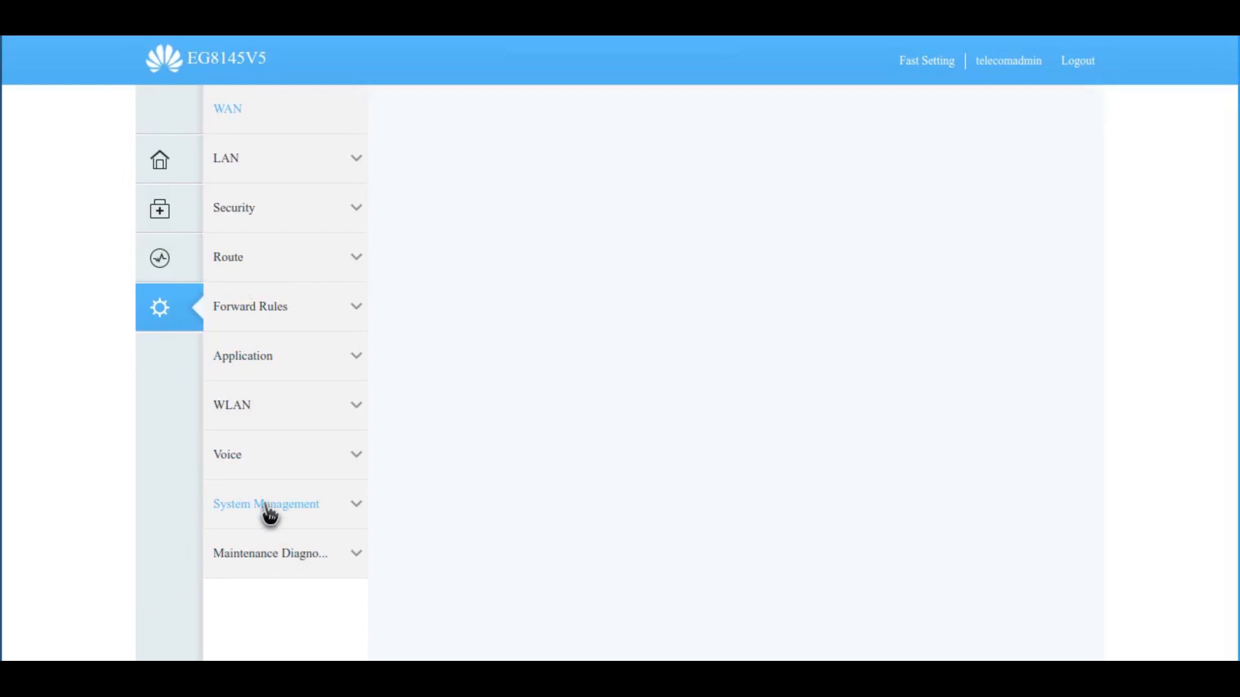
Open WAN Configuration and view the VLAN 10 internet connection's details
{"action": "left_click", "coordinate": [227, 108]}
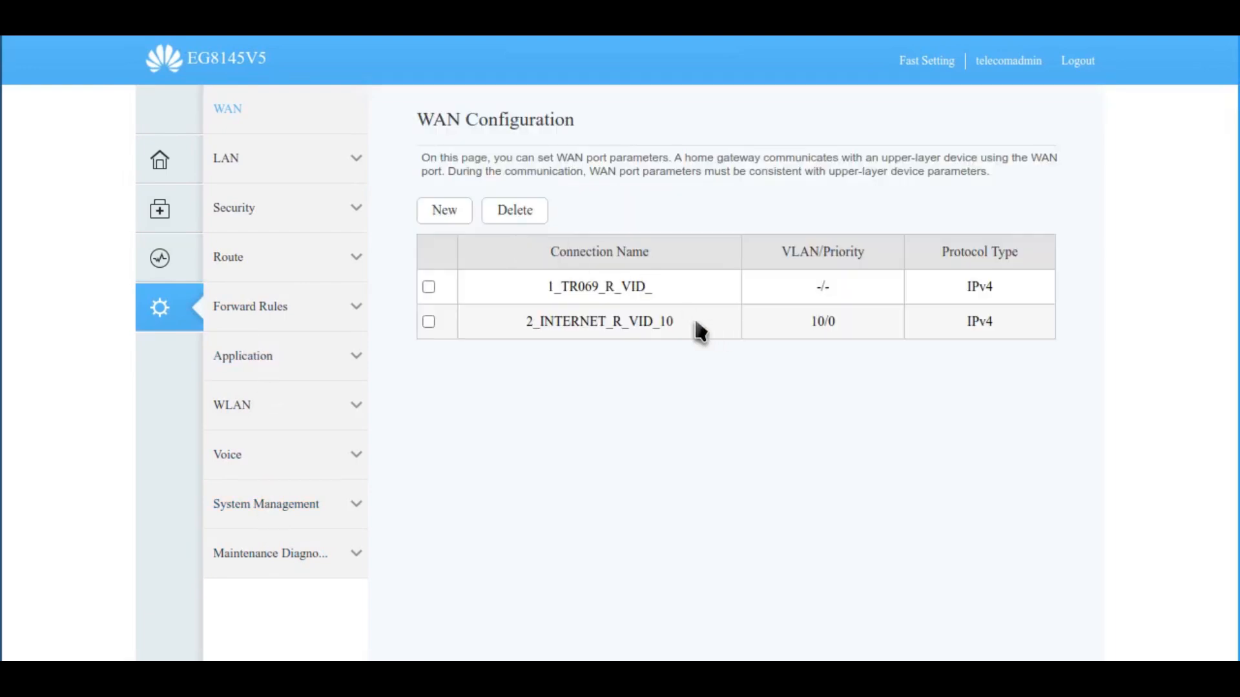
{"action": "left_click", "coordinate": [592, 321]}
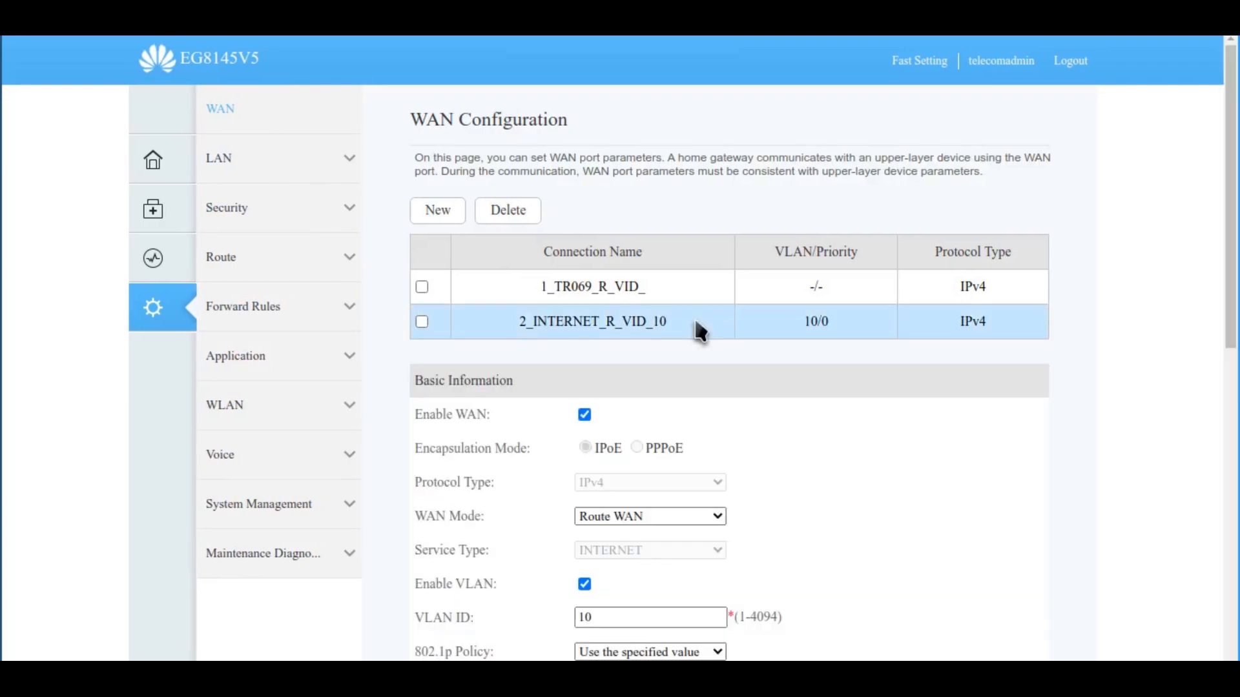
{"action": "scroll", "scroll_direction": "down", "scroll_amount": 3}
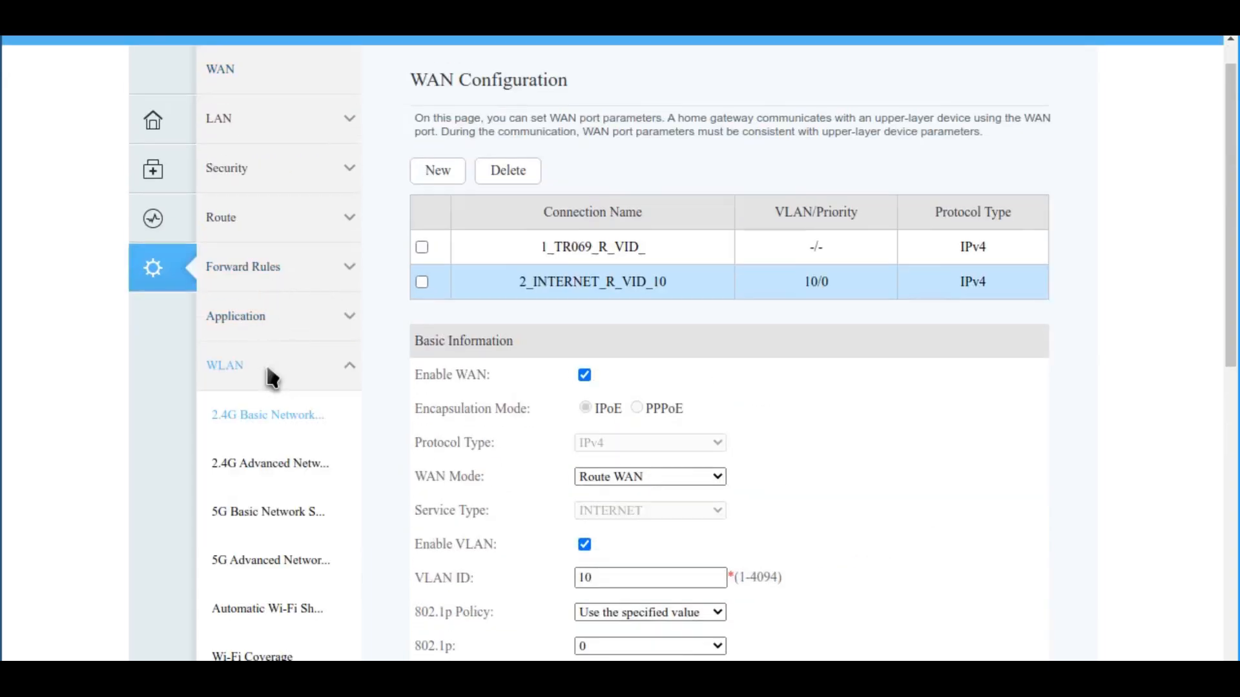
{"action": "scroll", "scroll_direction": "down", "scroll_amount": 3}
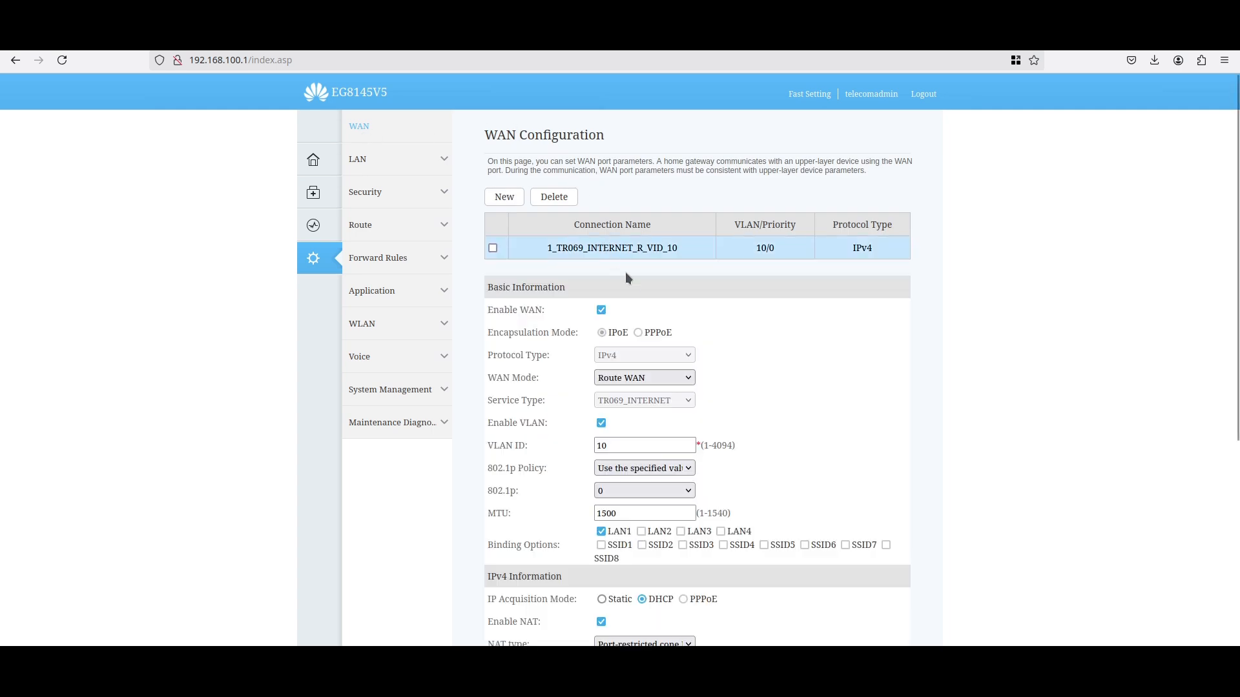
Review WAN mode options, then mark 1_TR069_INTERNET_R_VID_10 for deletion
{"action": "left_click", "coordinate": [643, 377]}
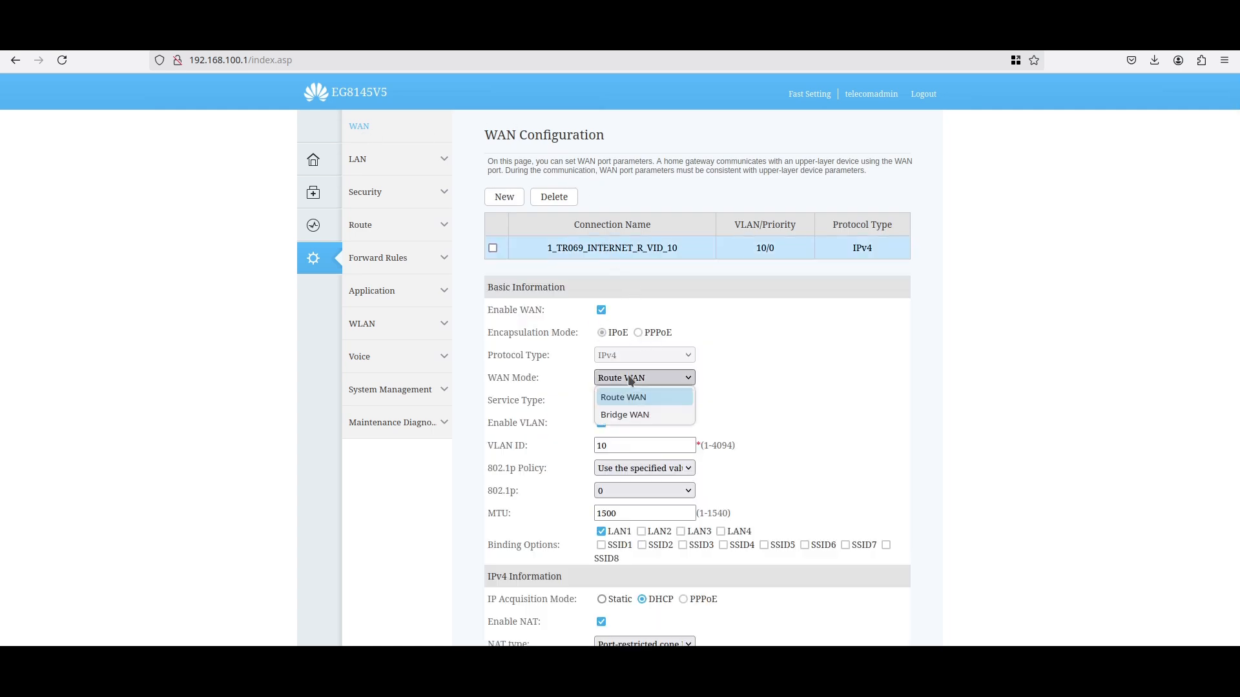
{"action": "left_click", "coordinate": [622, 397]}
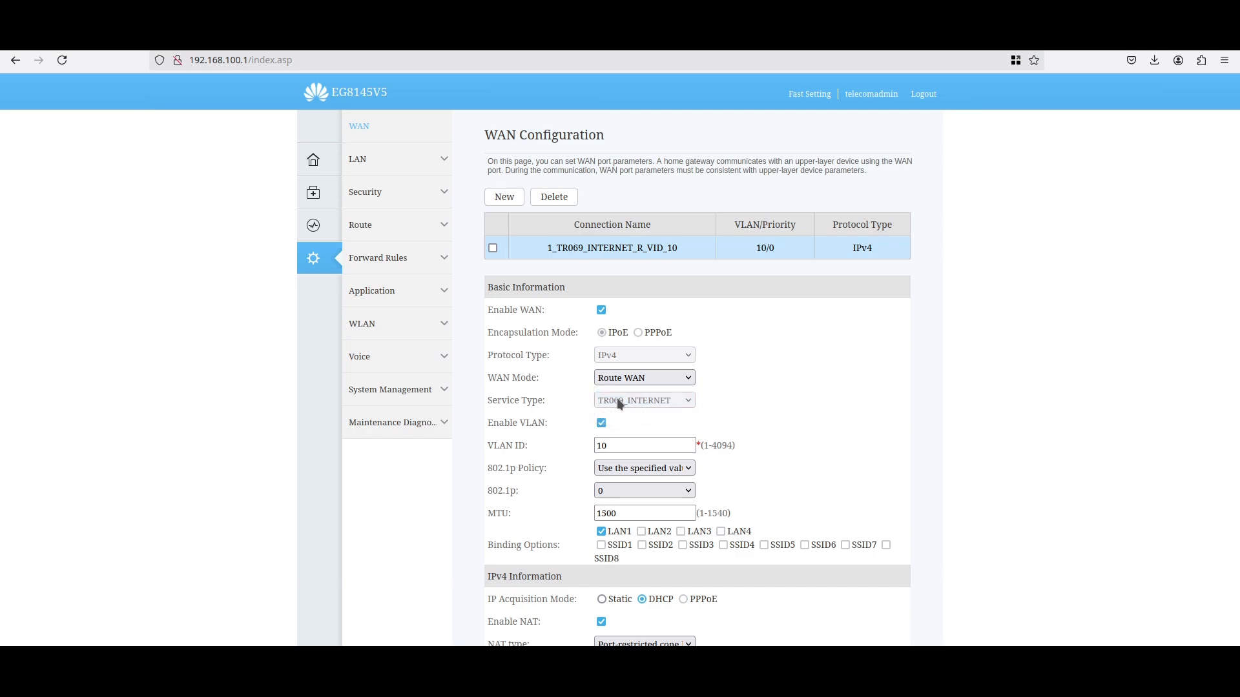
{"action": "mouse_move", "coordinate": [624, 393]}
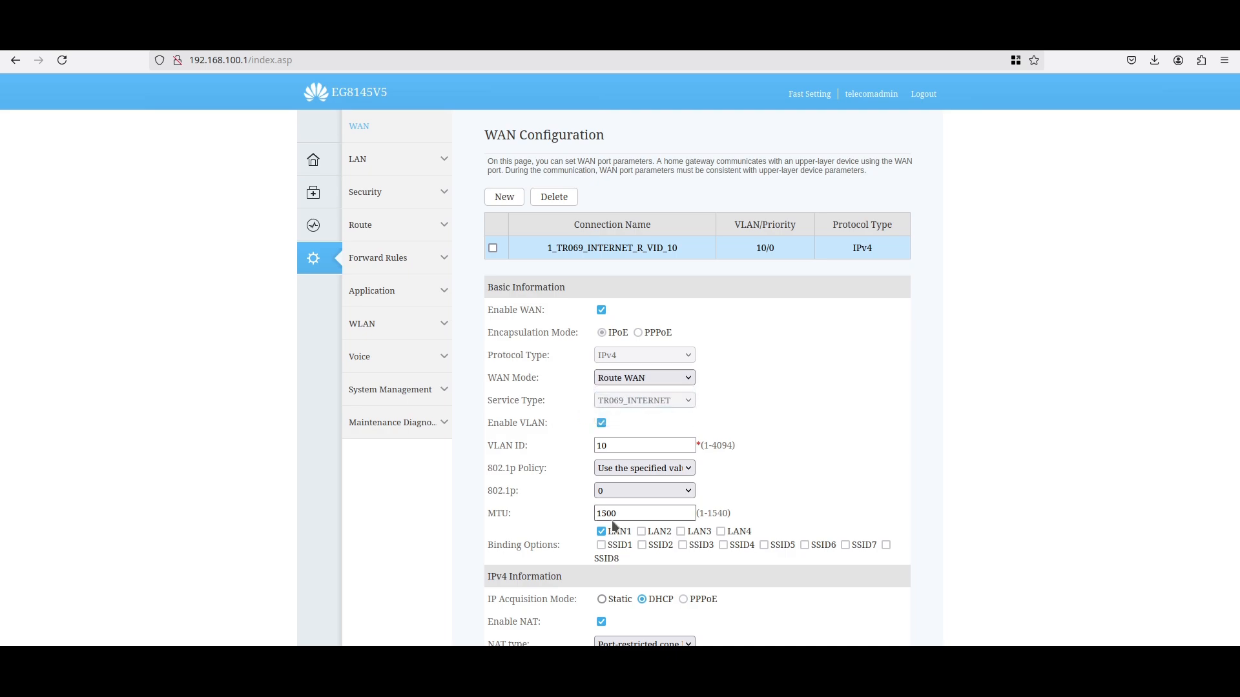
{"action": "scroll", "scroll_direction": "down", "scroll_amount": 3}
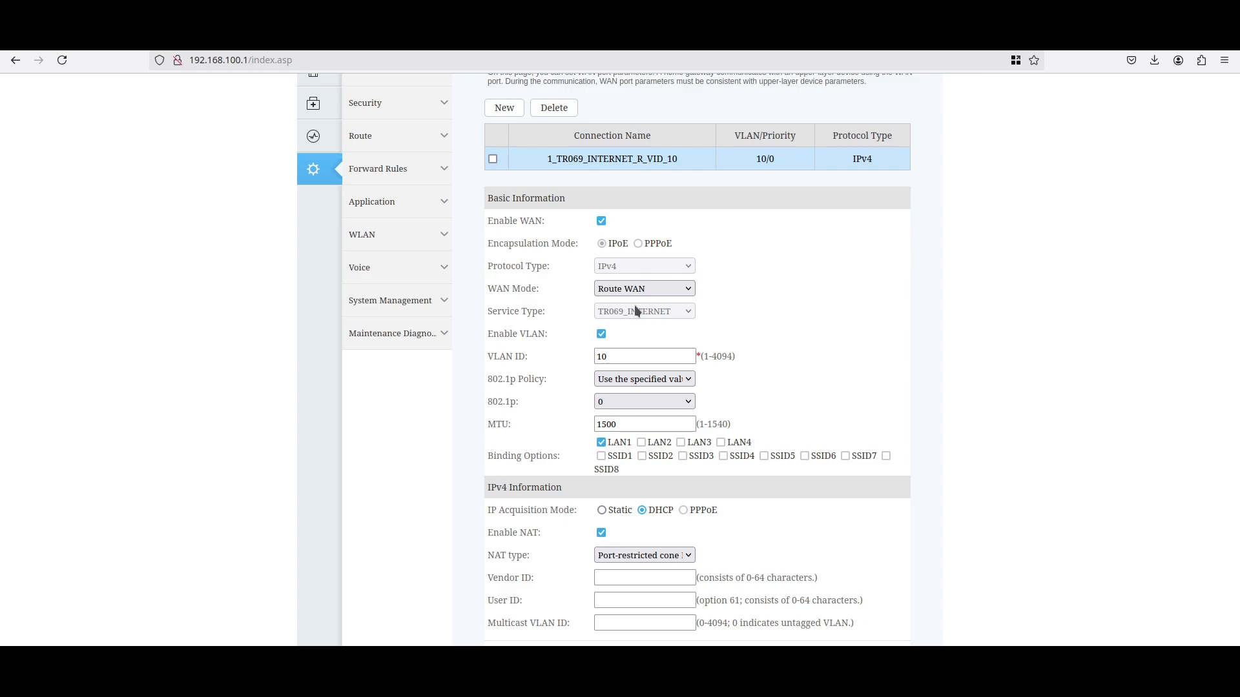
{"action": "mouse_move", "coordinate": [556, 151]}
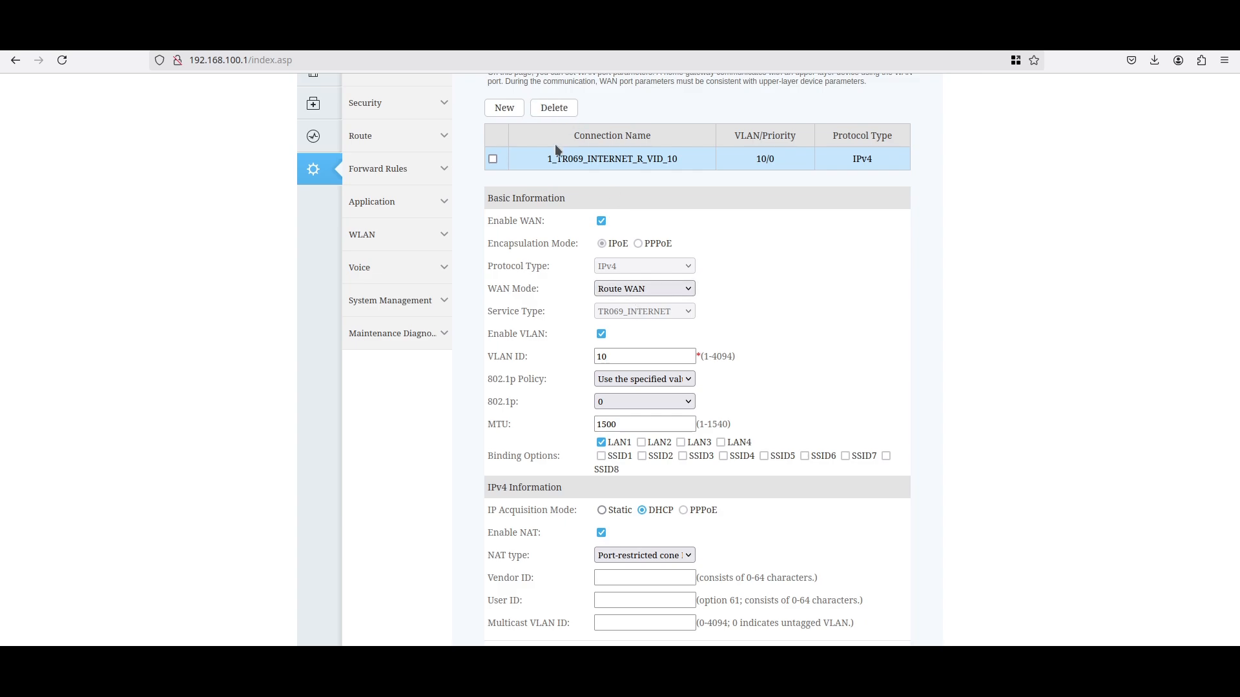
{"action": "left_click", "coordinate": [493, 158]}
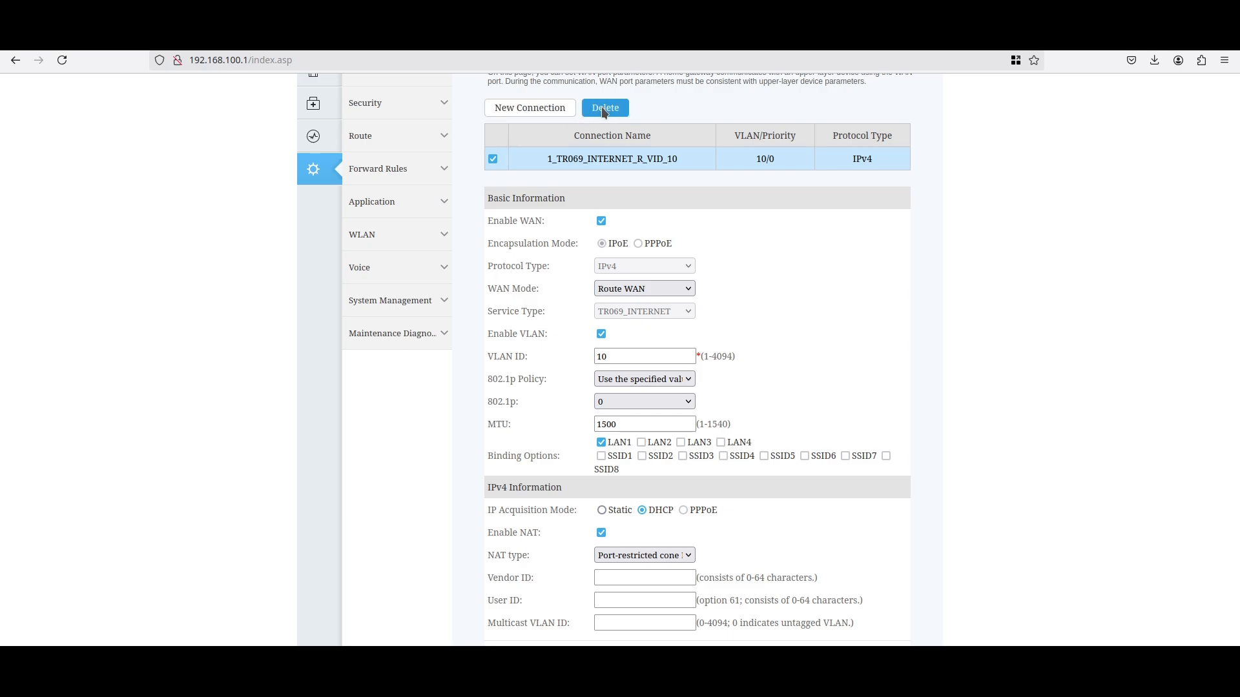
{"action": "scroll", "scroll_direction": "up", "scroll_amount": 3}
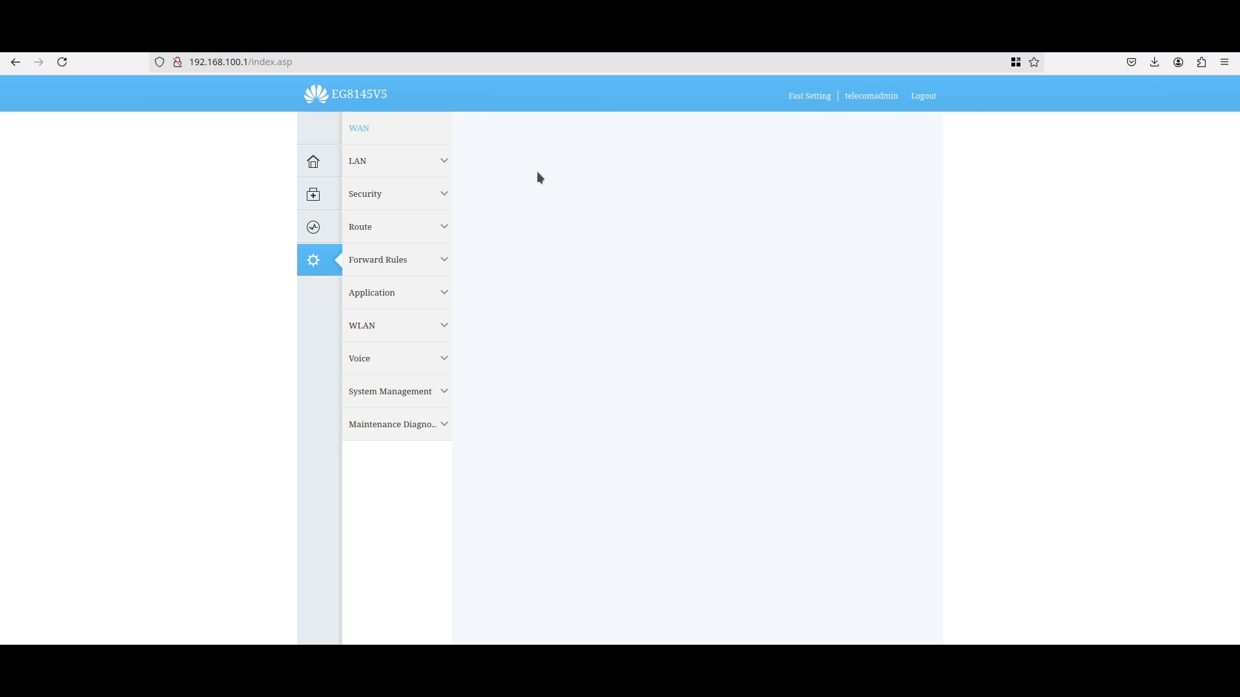
Create a new IPoE, IPv4 Bridge WAN connection with VLAN ID 10, bound to LAN1
{"action": "left_click", "coordinate": [359, 128]}
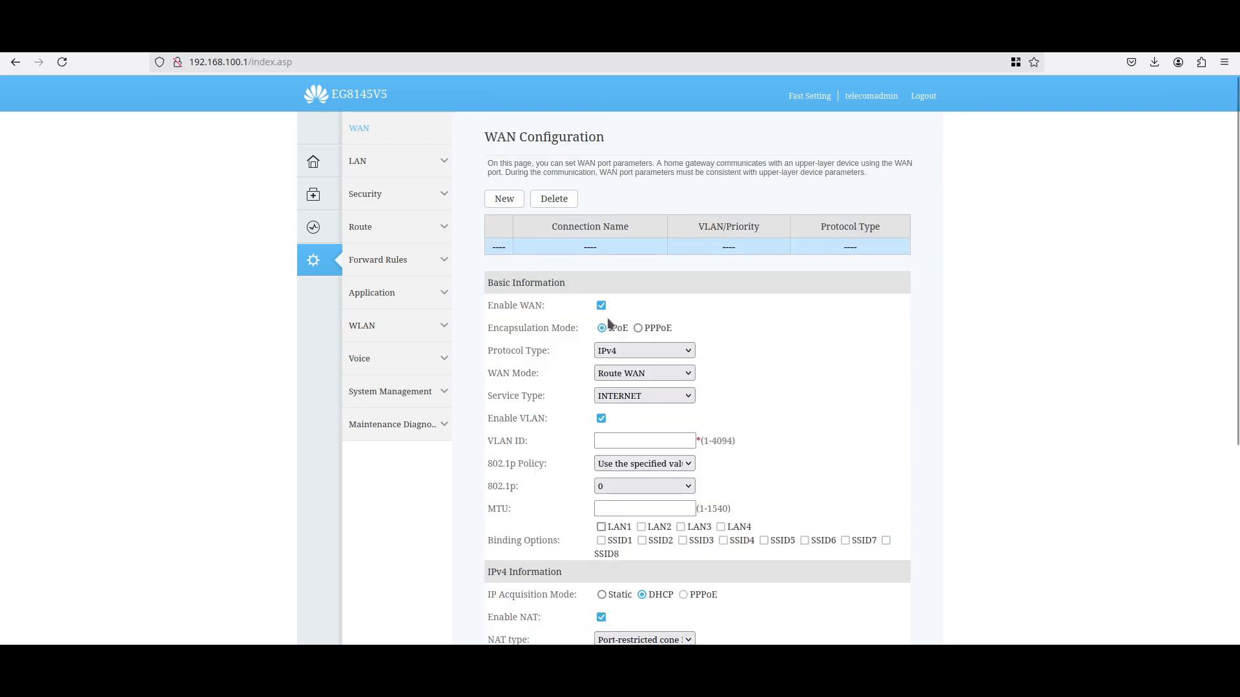
{"action": "left_click", "coordinate": [644, 373]}
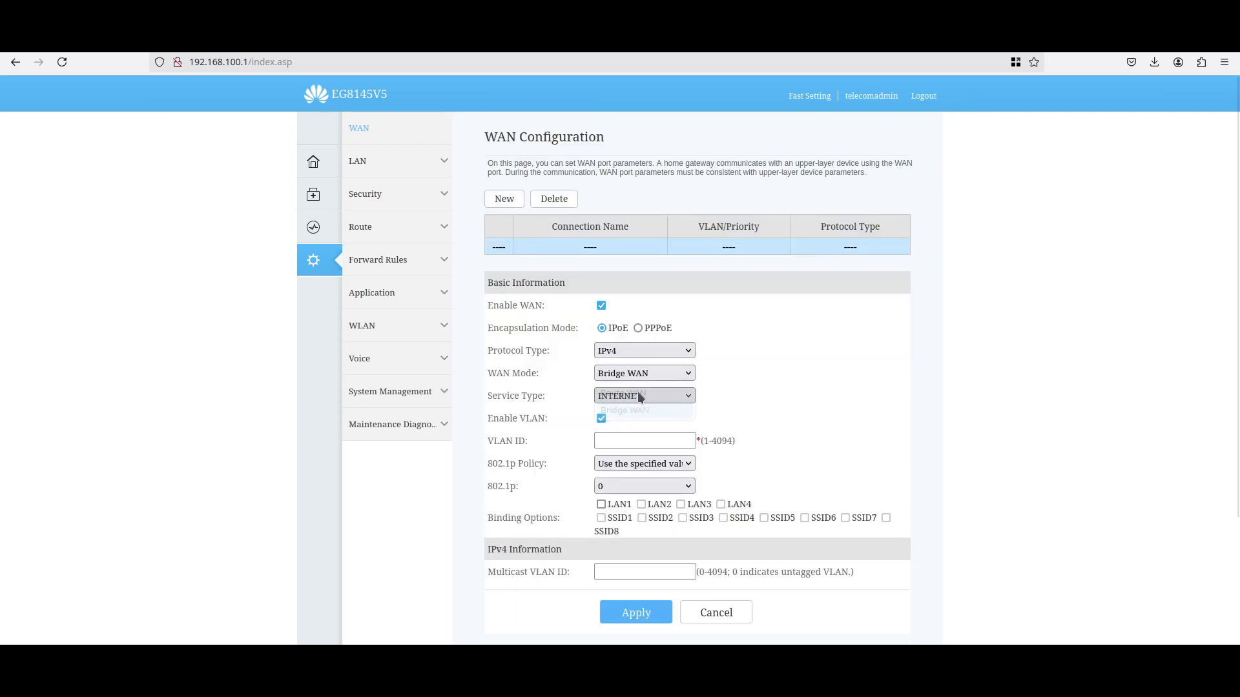
{"action": "left_click", "coordinate": [643, 440]}
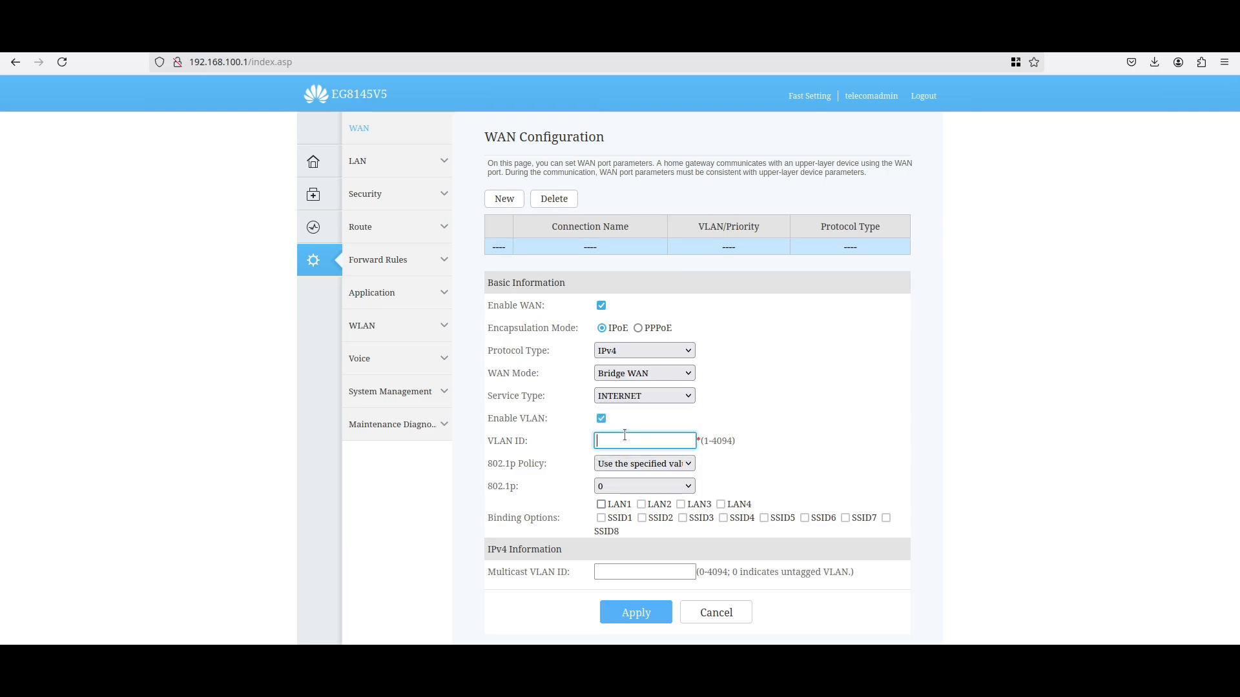
{"action": "type", "text": "10"}
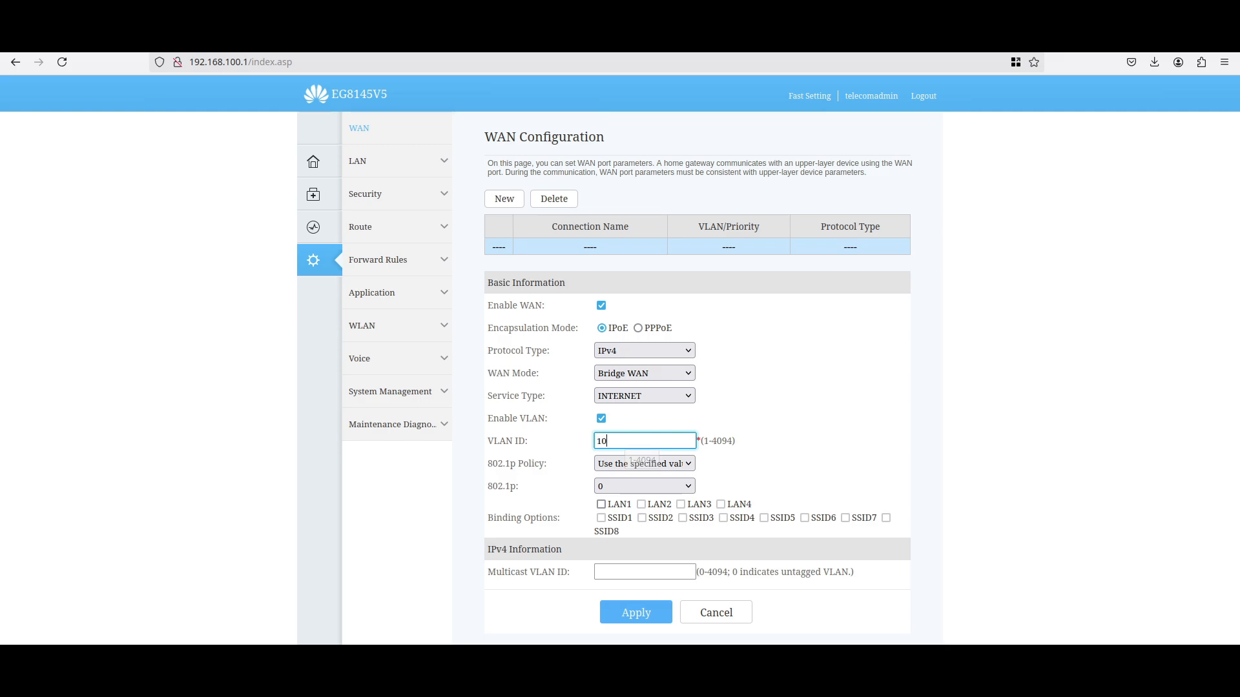
{"action": "left_click", "coordinate": [601, 504]}
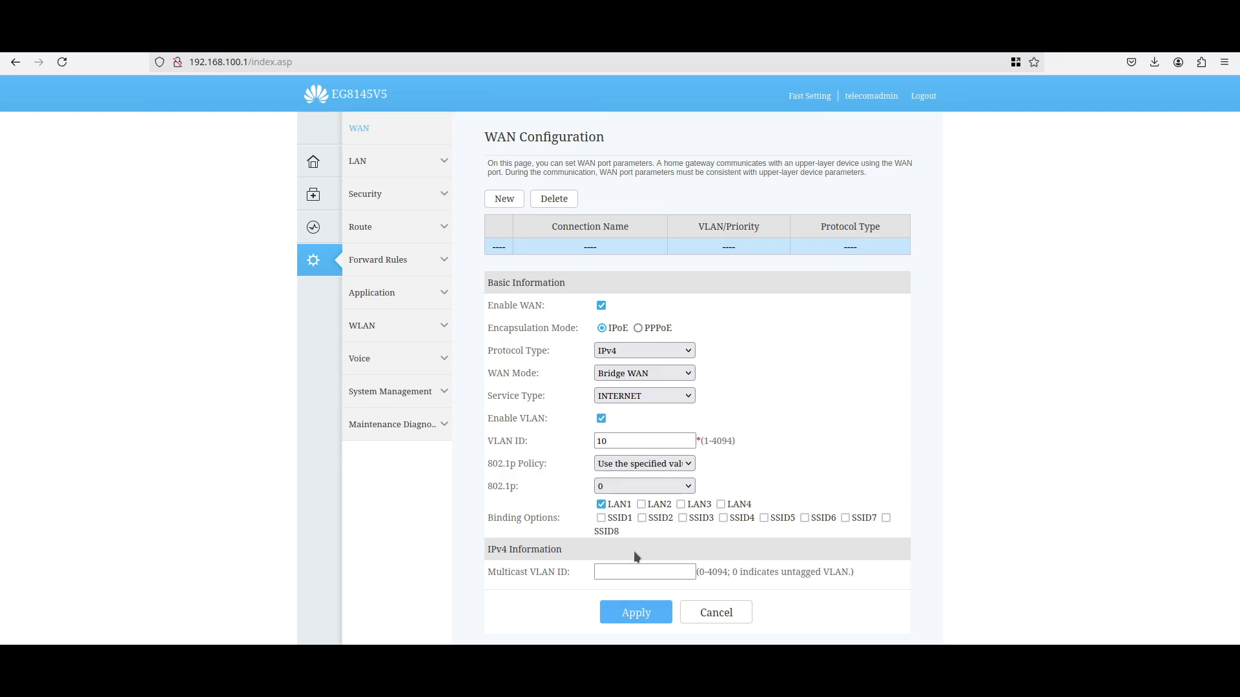
{"action": "mouse_move", "coordinate": [638, 328]}
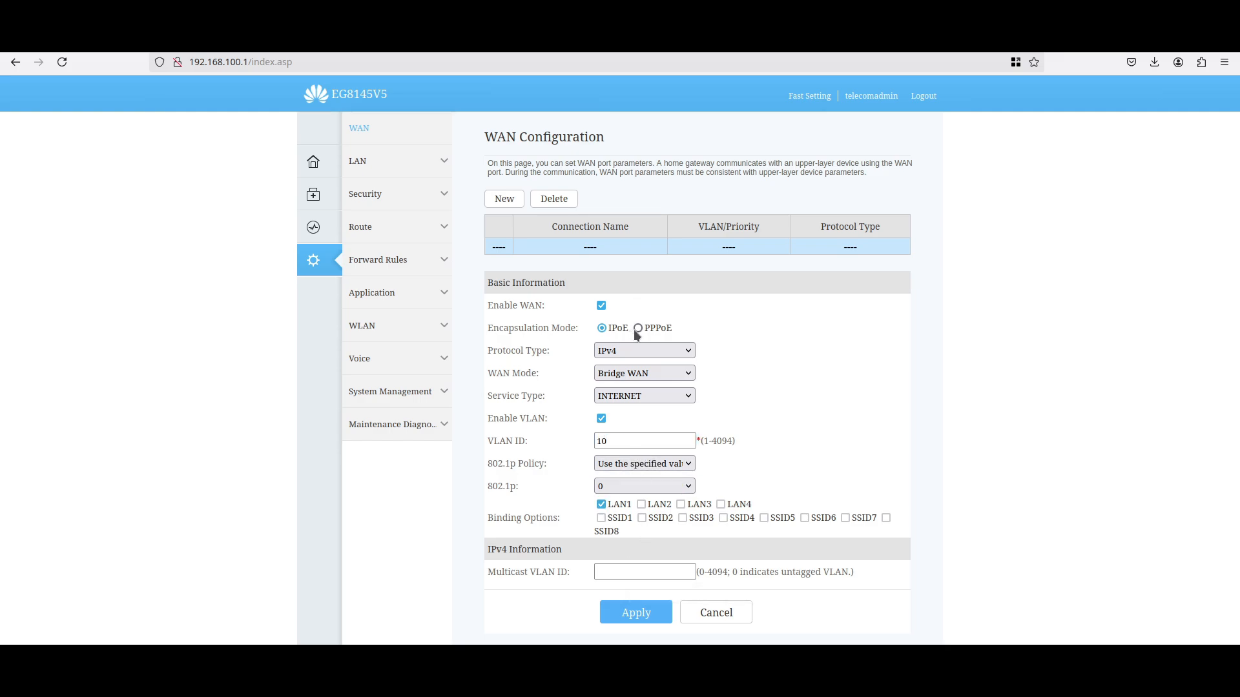
{"action": "left_click", "coordinate": [638, 327]}
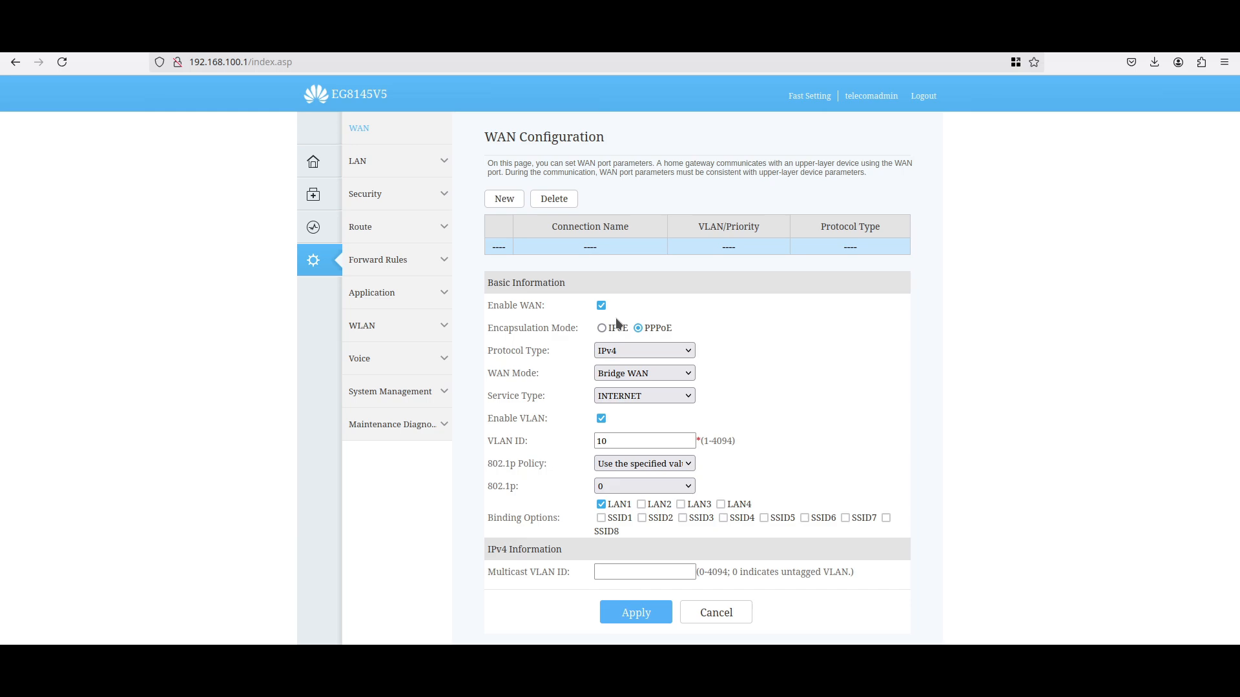
{"action": "left_click", "coordinate": [601, 328]}
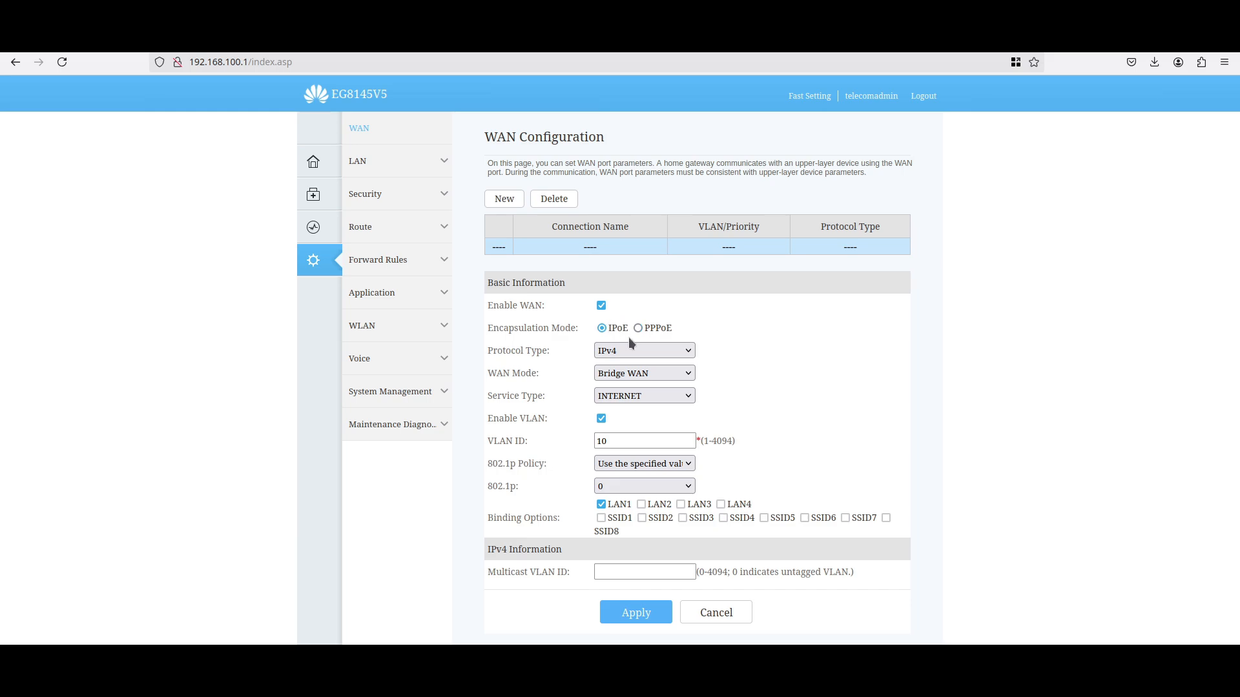
{"action": "left_click", "coordinate": [643, 350]}
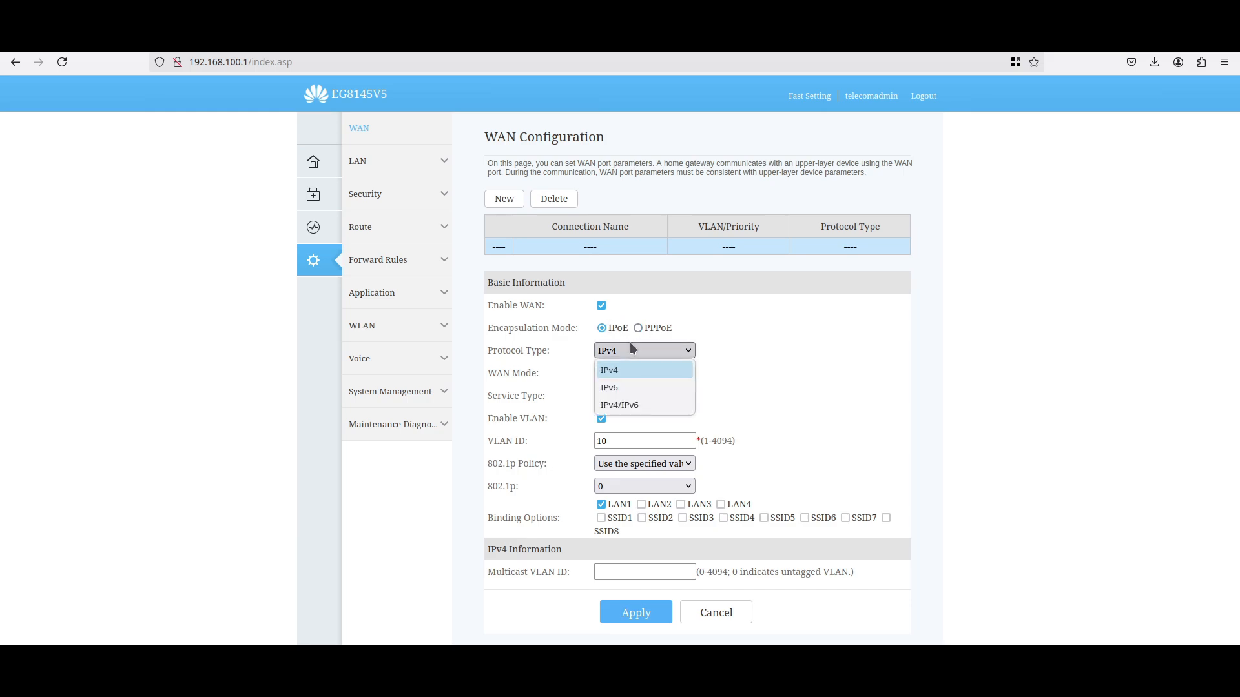
{"action": "left_click", "coordinate": [609, 370]}
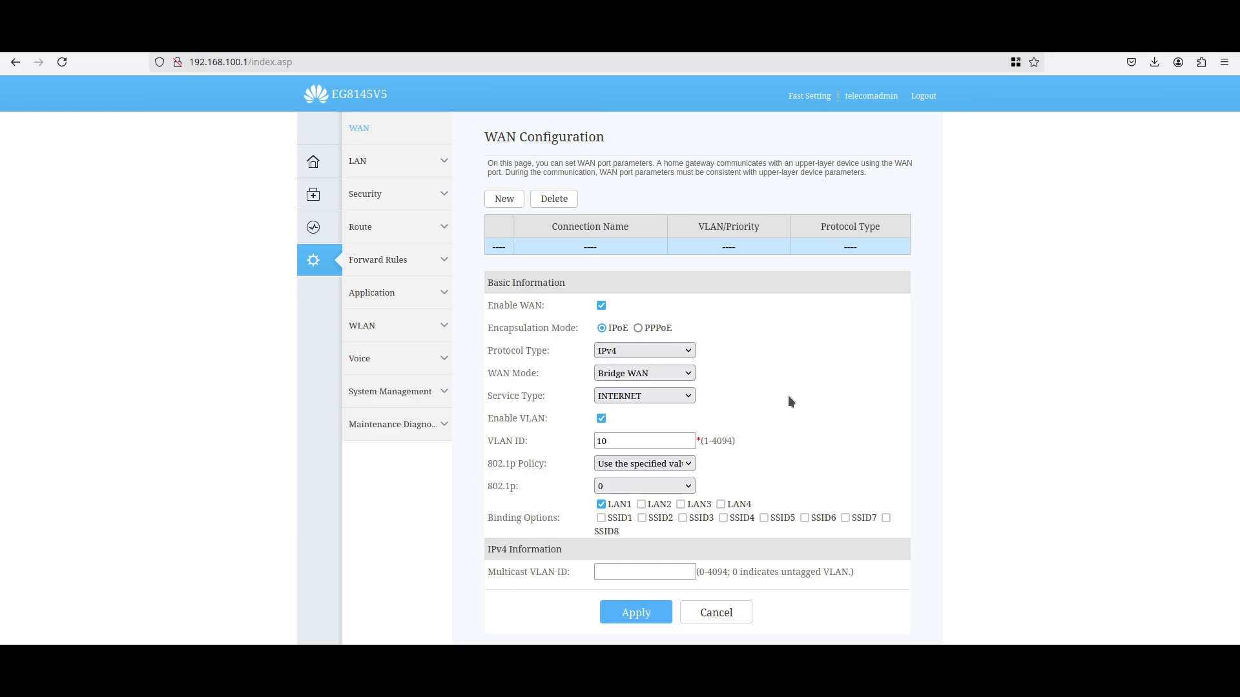
{"action": "mouse_move", "coordinate": [706, 512]}
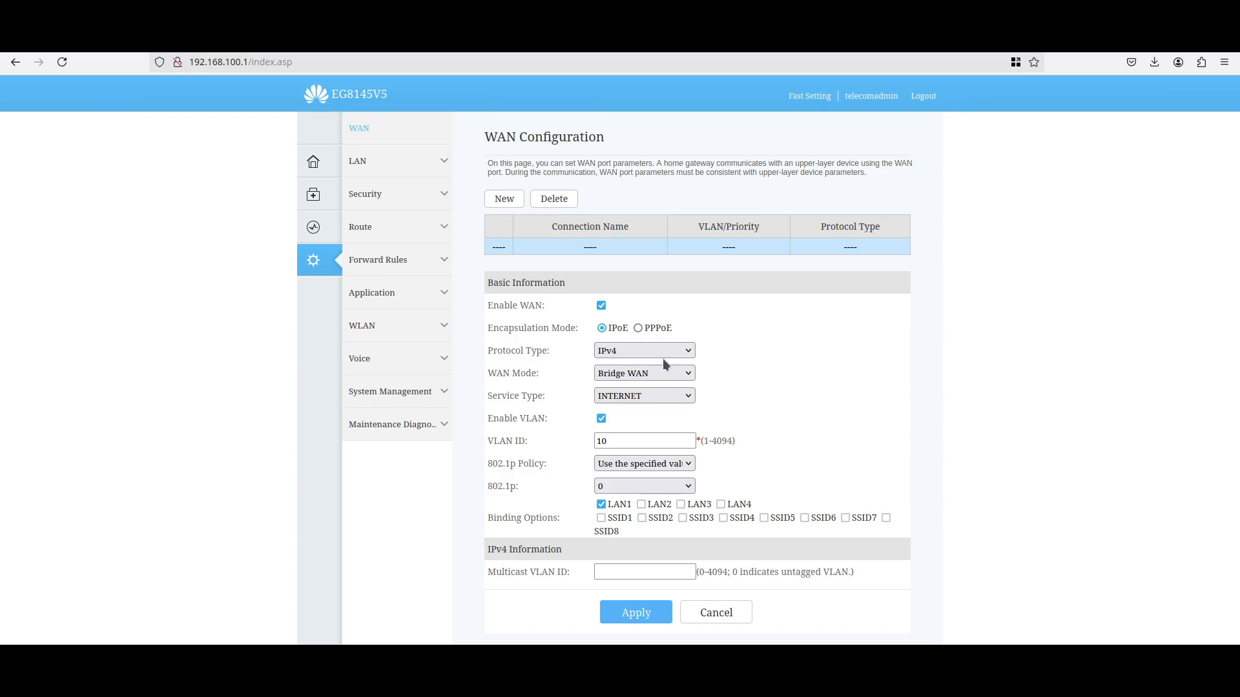
{"action": "scroll", "scroll_direction": "down", "scroll_amount": 3}
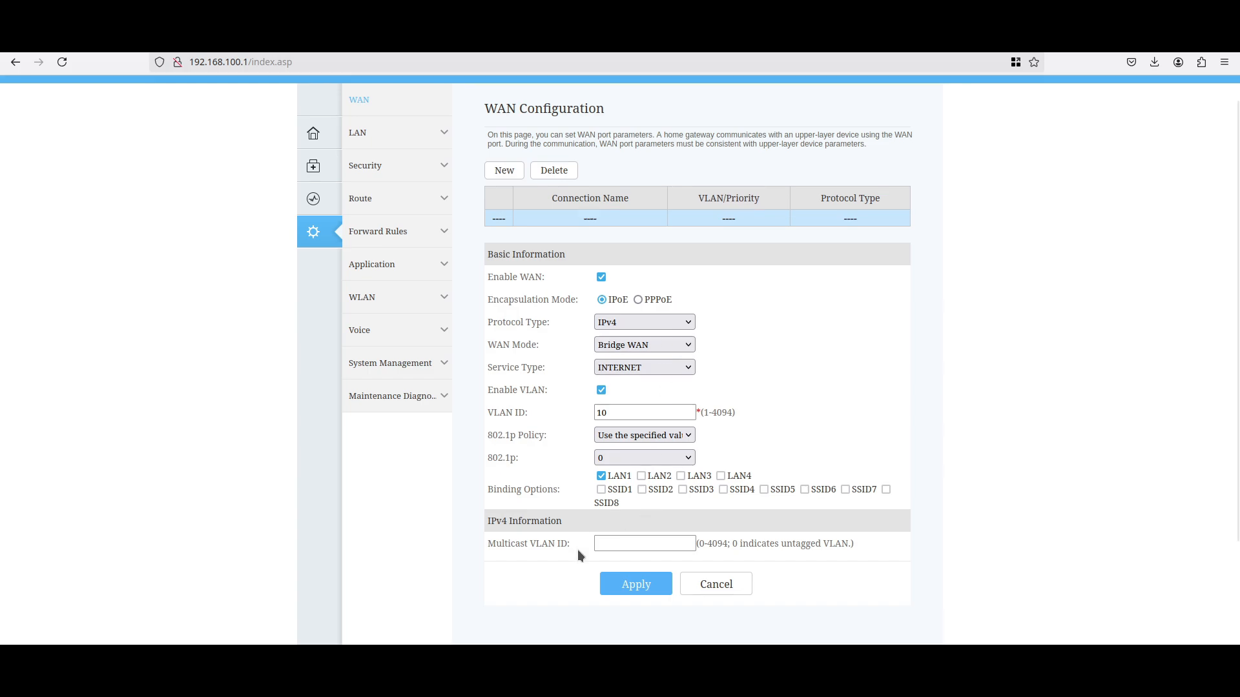
Apply the bridge WAN, decline saving the password, and verify 1_INTERNET_B_VID_10 shows Connected
{"action": "left_click", "coordinate": [635, 584]}
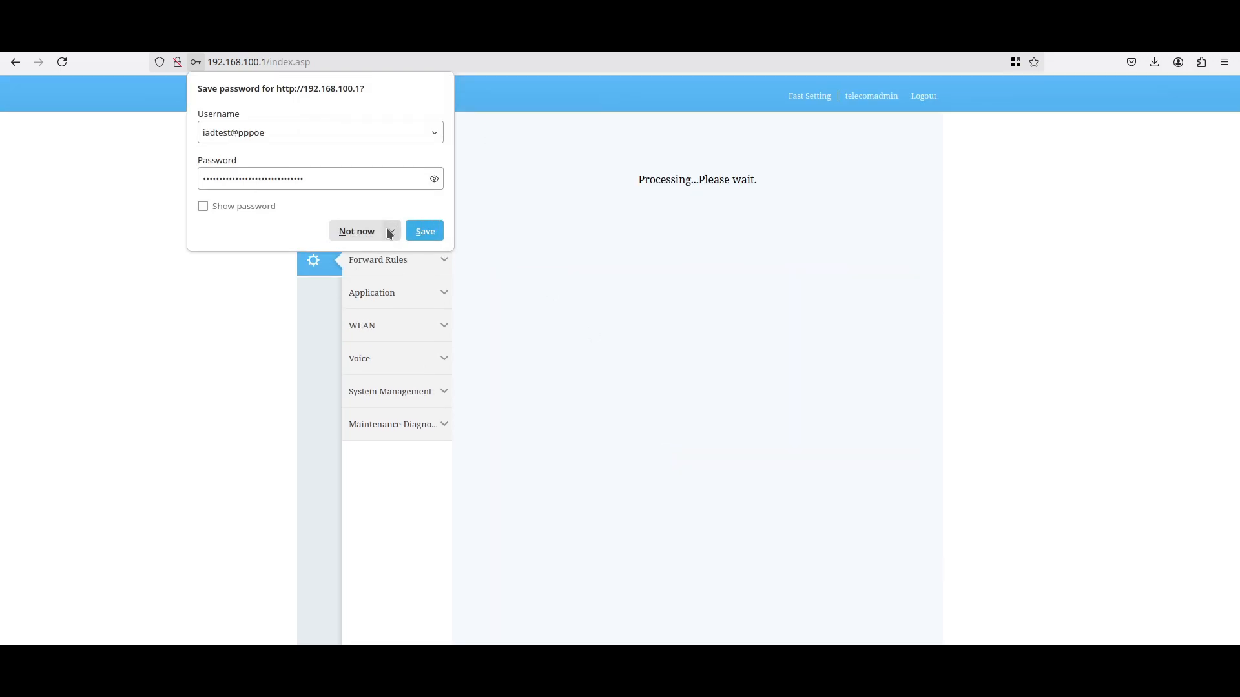
{"action": "left_click", "coordinate": [355, 231]}
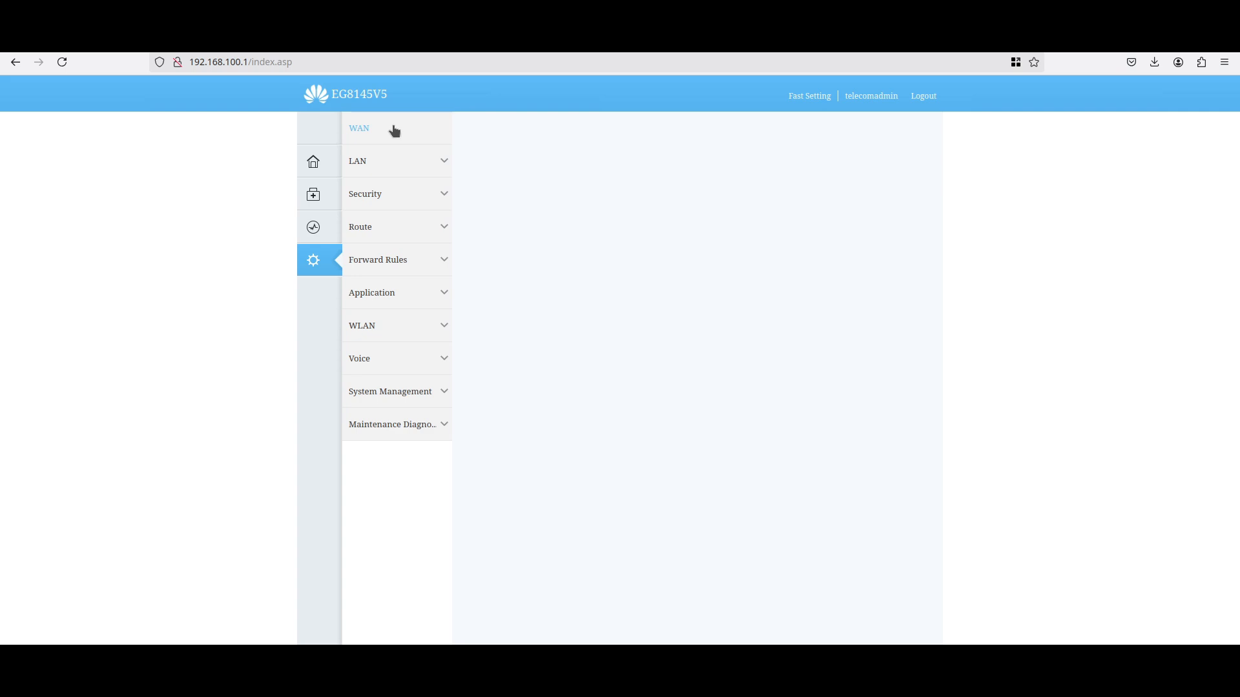
{"action": "left_click", "coordinate": [359, 128]}
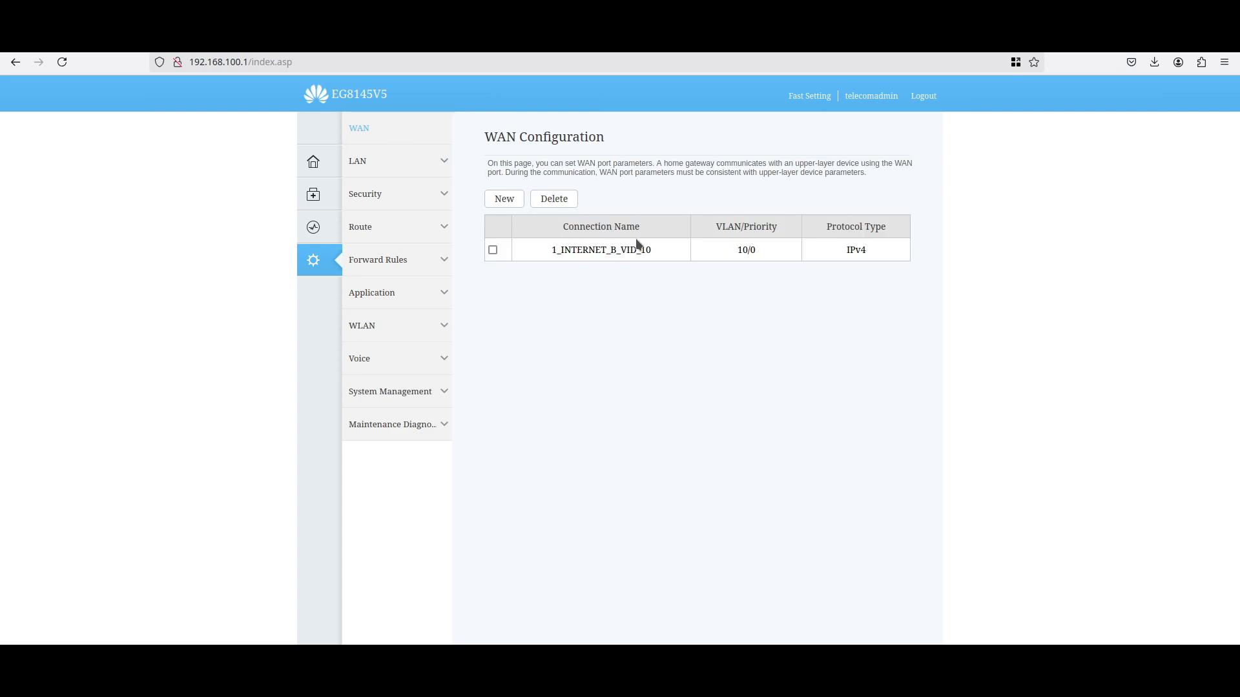
{"action": "left_click", "coordinate": [600, 250]}
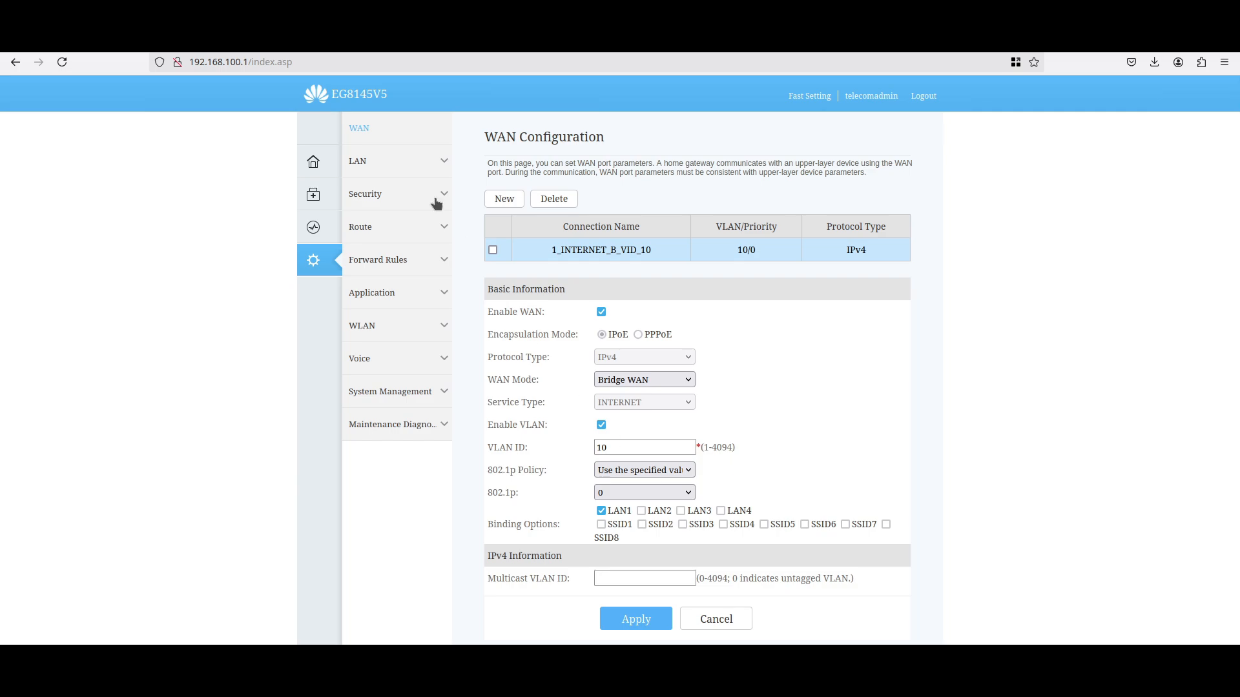
{"action": "left_click", "coordinate": [313, 228]}
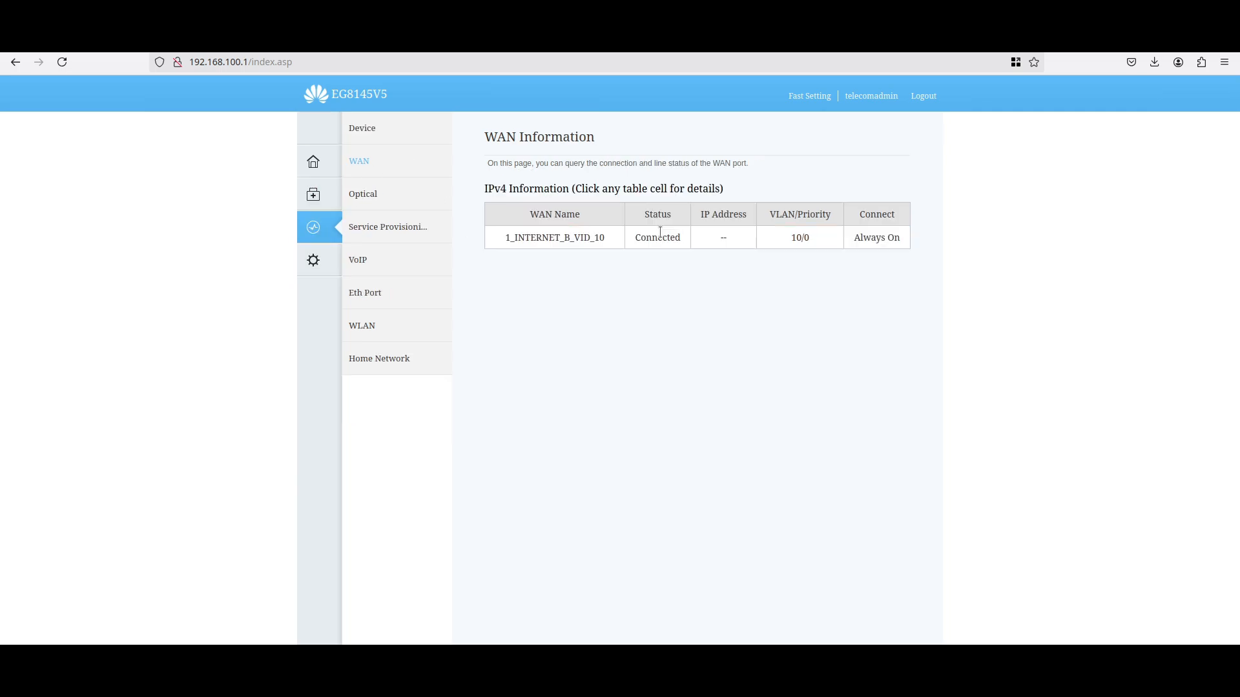
{"action": "left_click", "coordinate": [553, 237]}
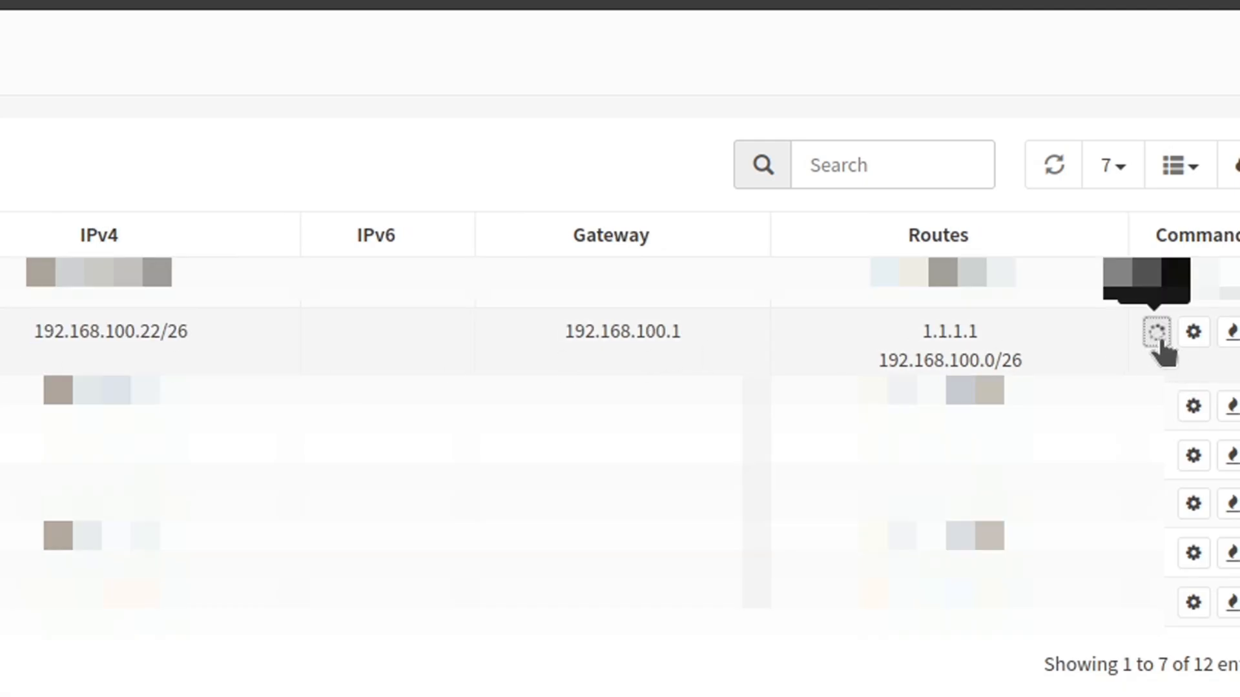
{"action": "mouse_move", "coordinate": [953, 356]}
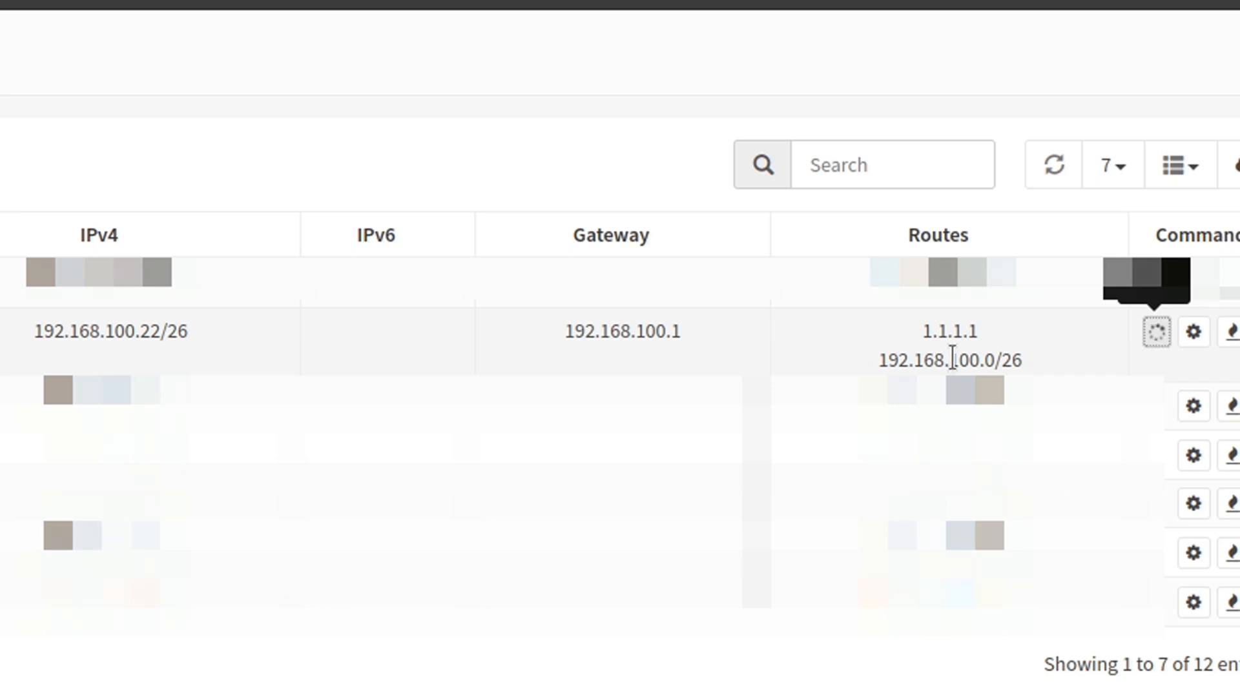
{"action": "mouse_move", "coordinate": [1072, 346]}
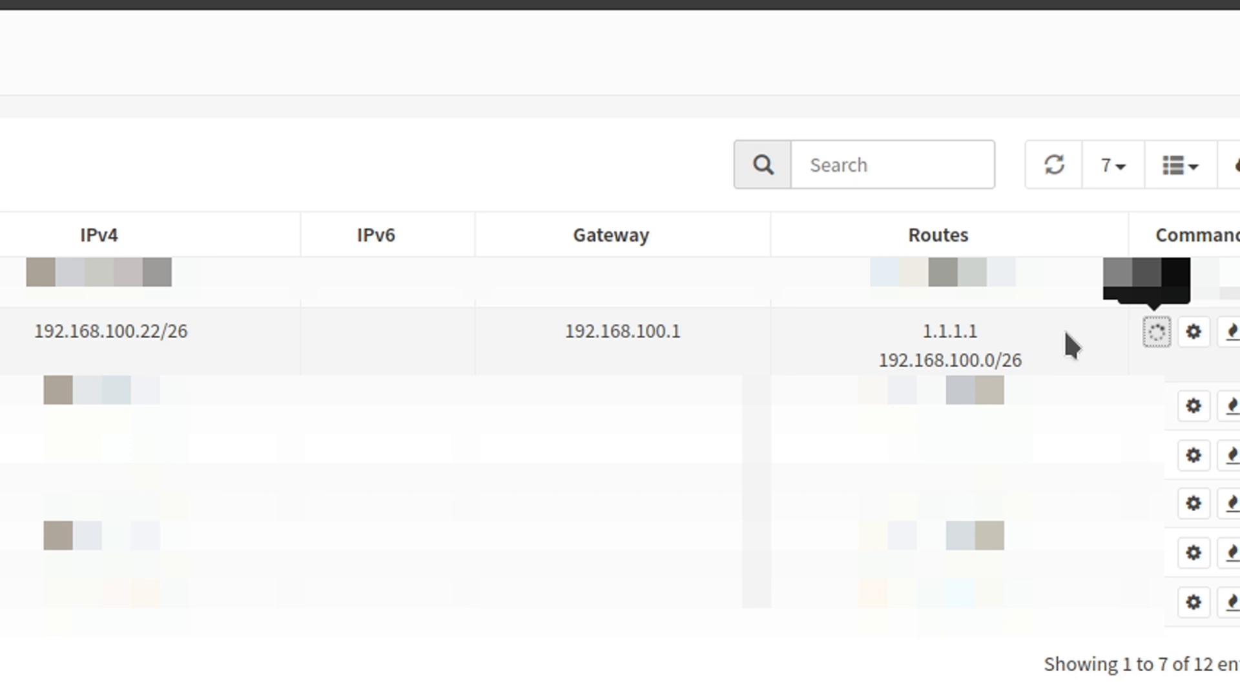
{"action": "mouse_move", "coordinate": [820, 370]}
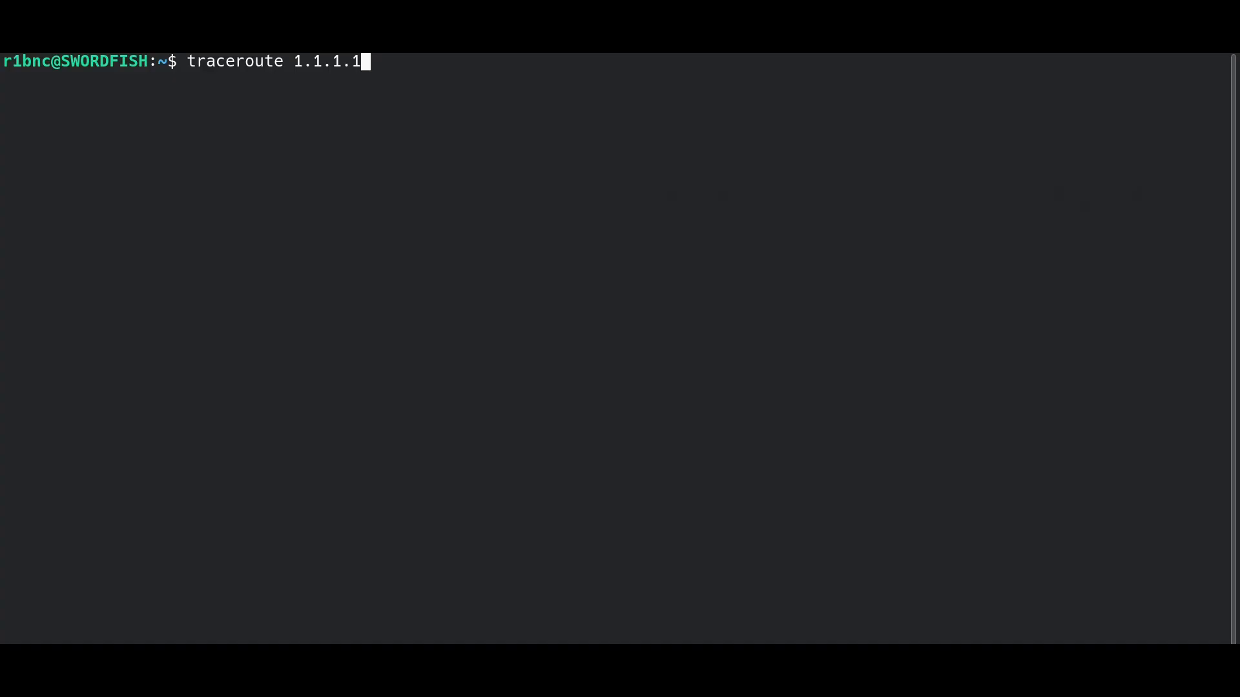
Run traceroute 1.1.1.1 to test the new bridged internet path
{"action": "key", "text": "Return"}
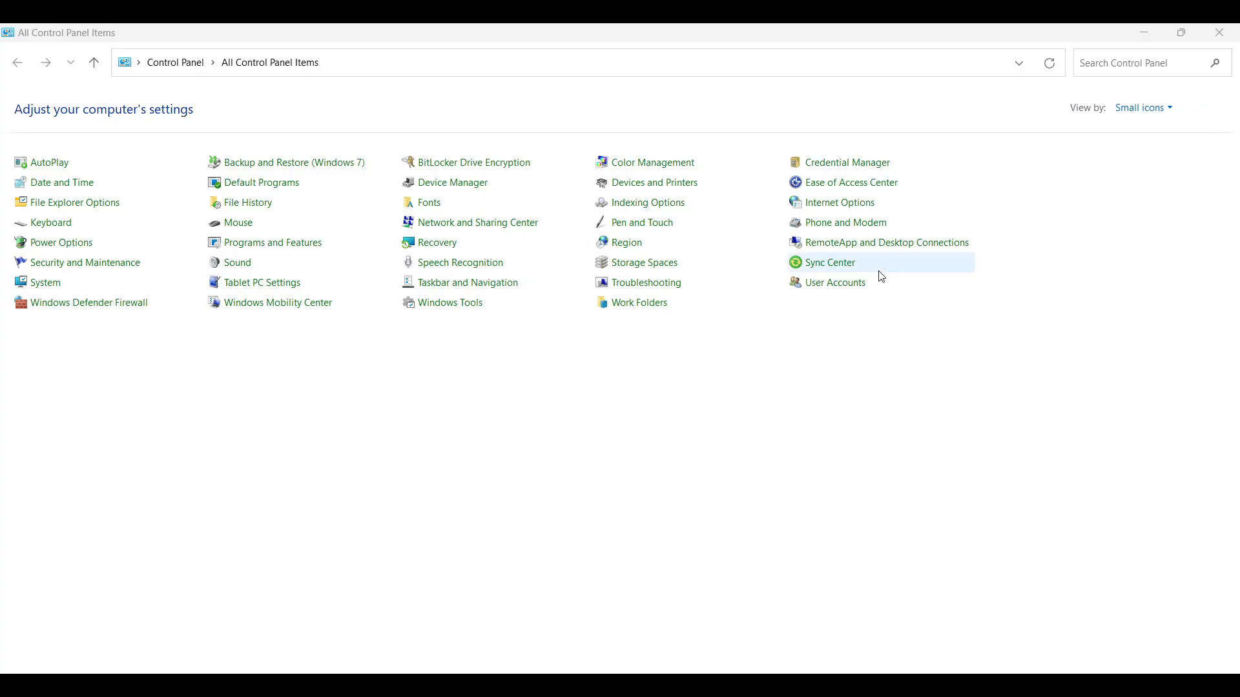
Reach the Ethernet adapter's TCP/IPv4 Properties through Network and Sharing Center
{"action": "left_click", "coordinate": [478, 222]}
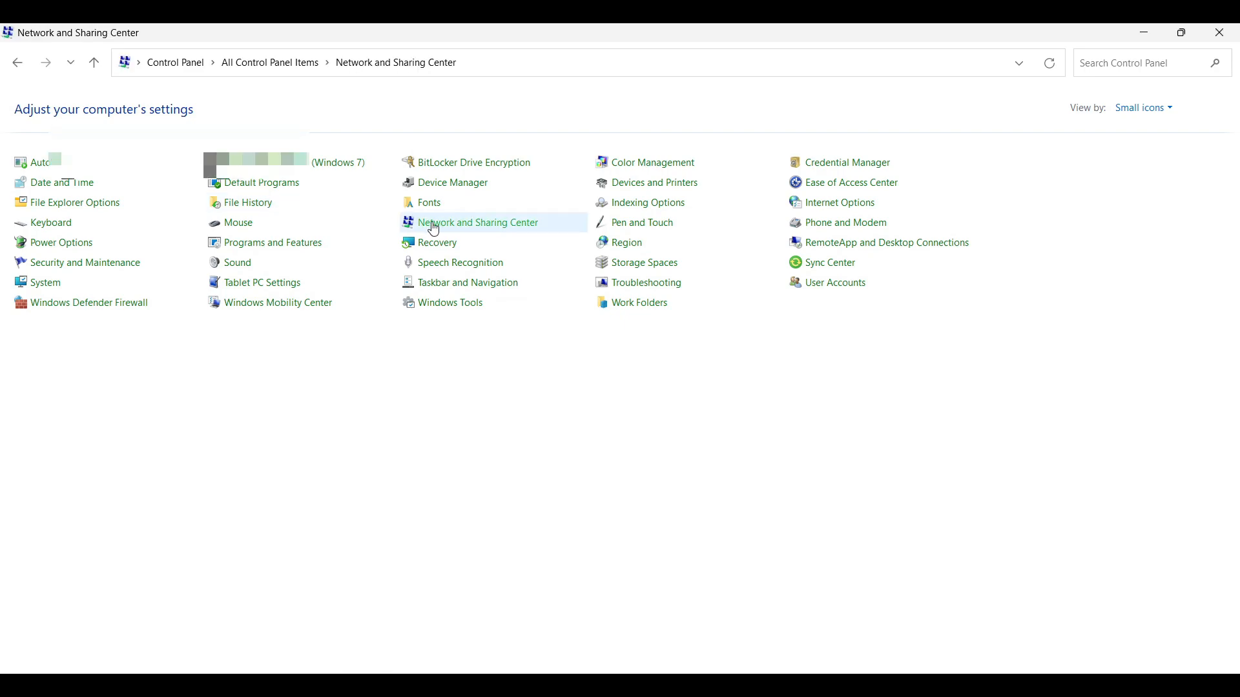
{"action": "left_click", "coordinate": [476, 222]}
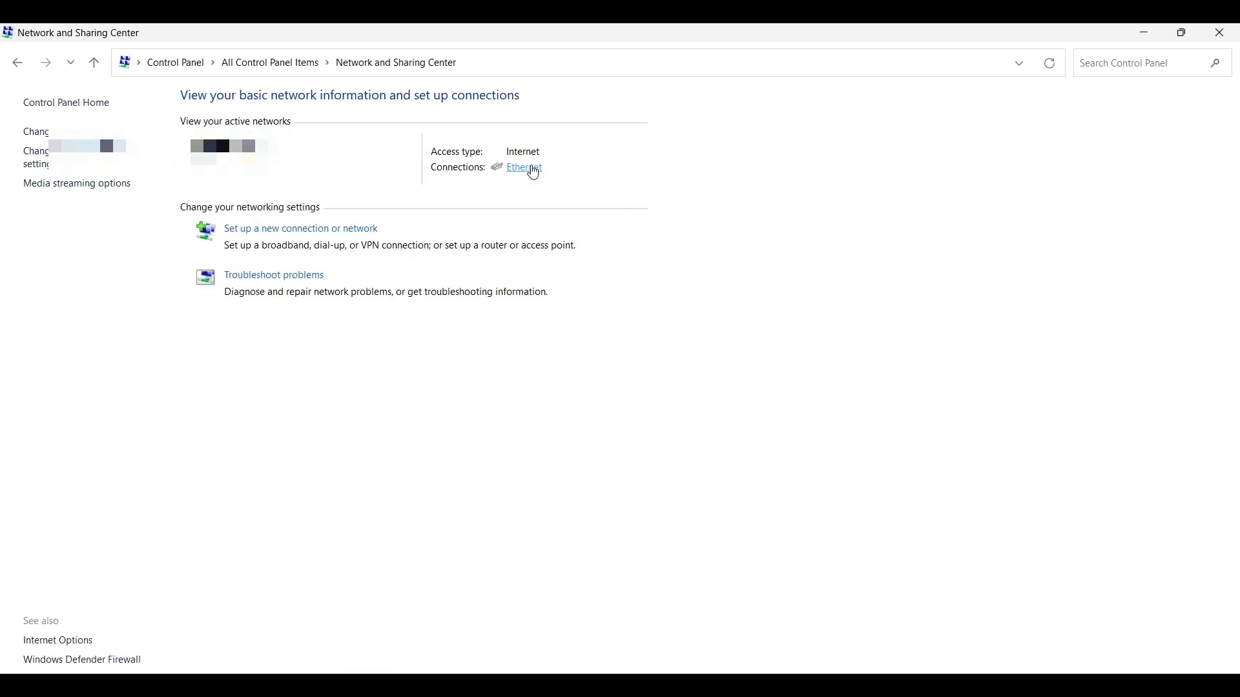
{"action": "left_click", "coordinate": [523, 167]}
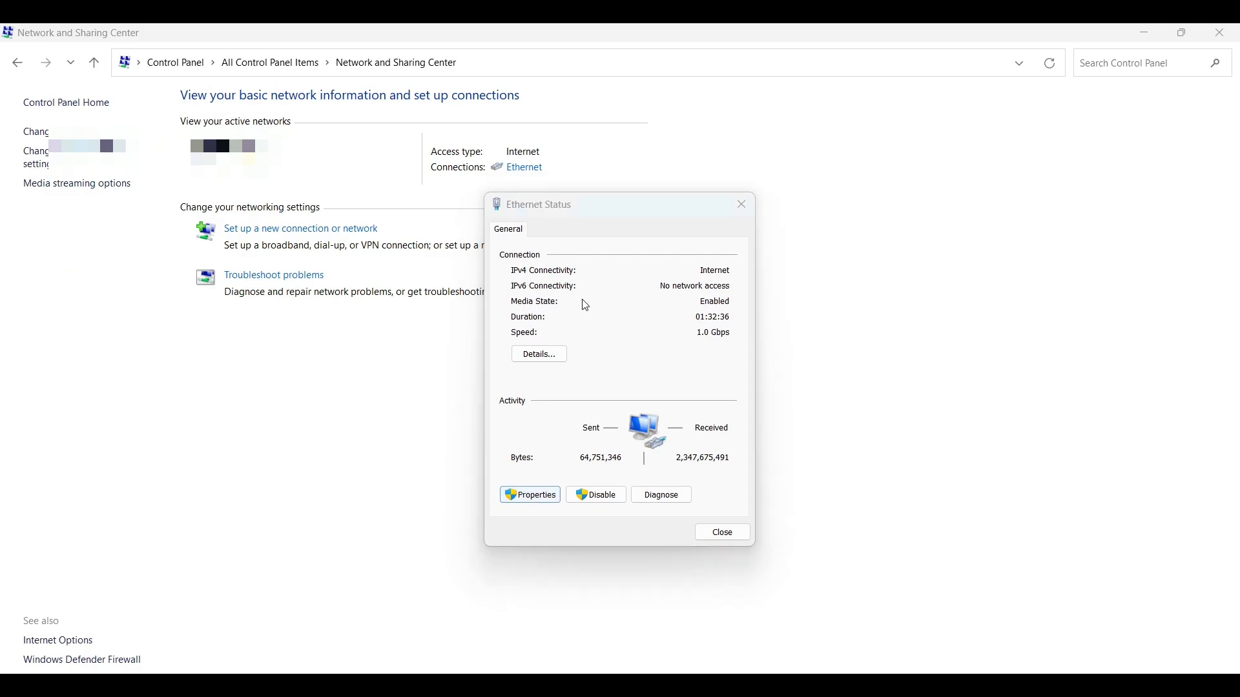
{"action": "mouse_move", "coordinate": [575, 341]}
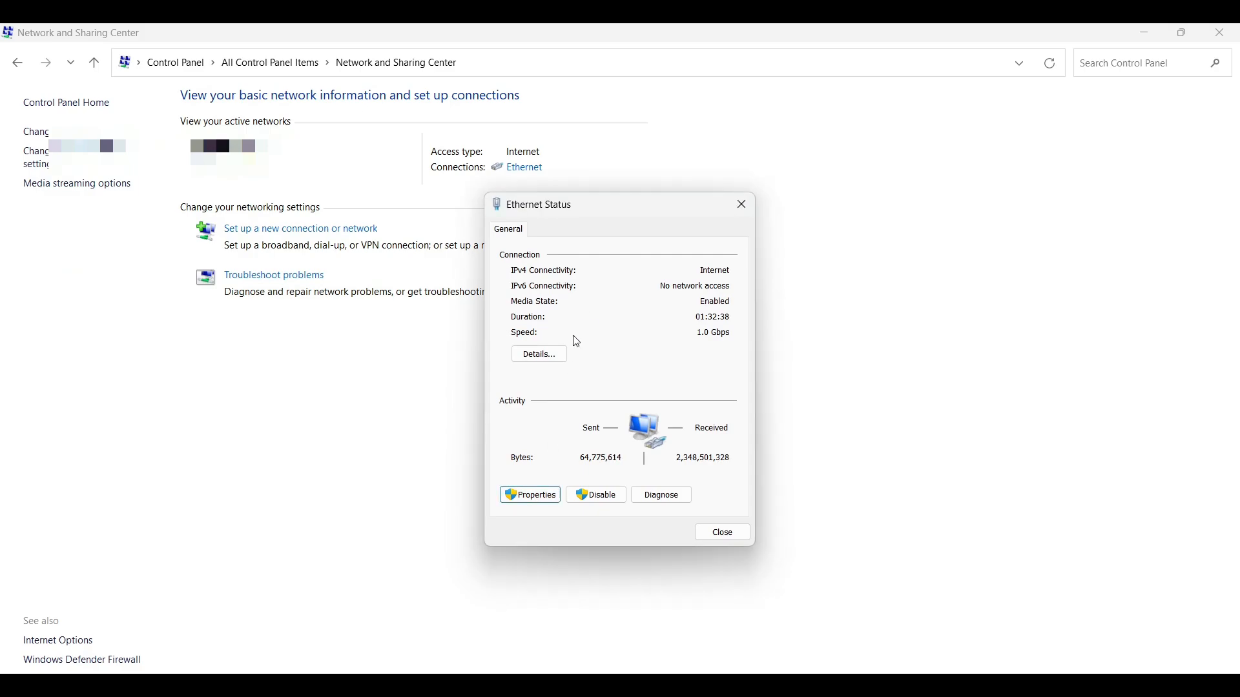
{"action": "left_click", "coordinate": [529, 494]}
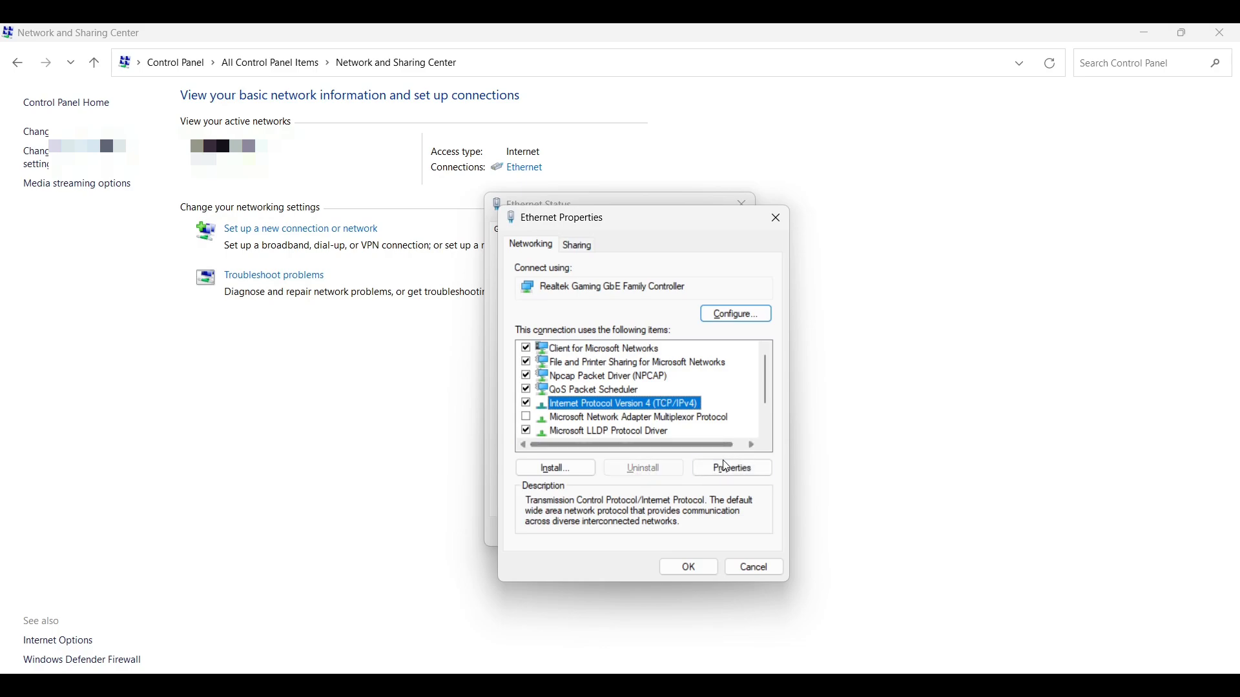
{"action": "left_click", "coordinate": [730, 466]}
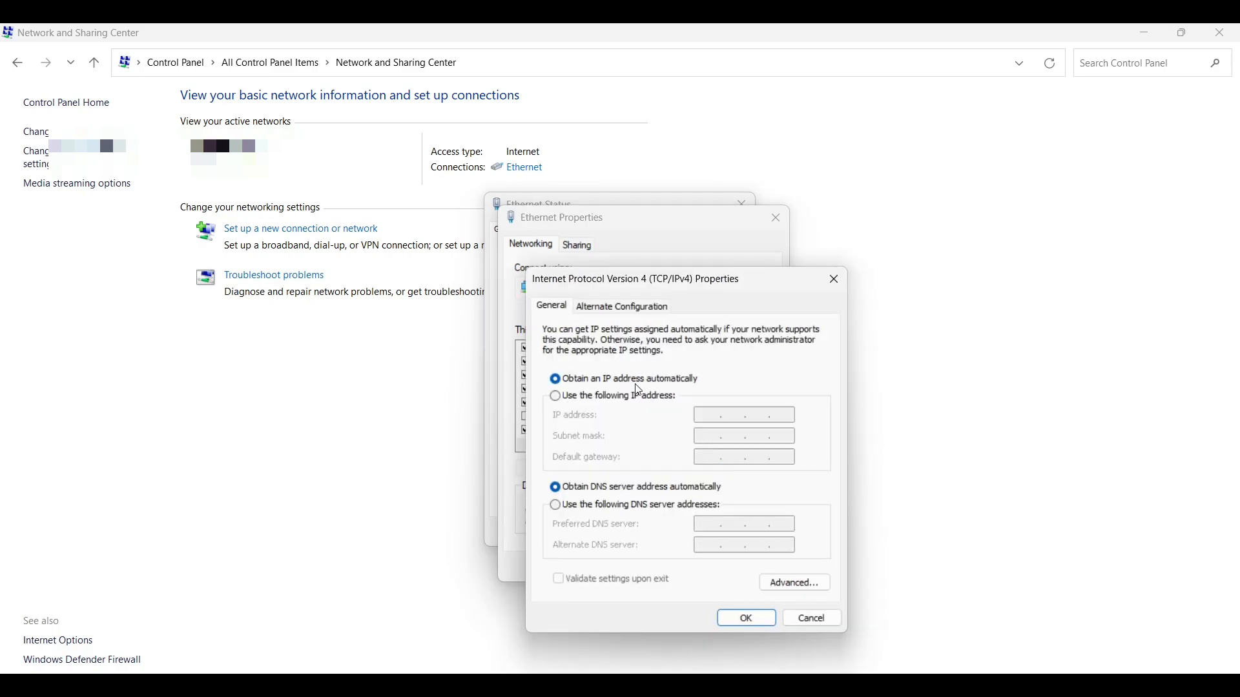
Assign static IP 192.168.100.22, mask 255.255.255.0, gateway 192.168.100.1, and close Ethernet Properties
{"action": "left_click", "coordinate": [556, 396]}
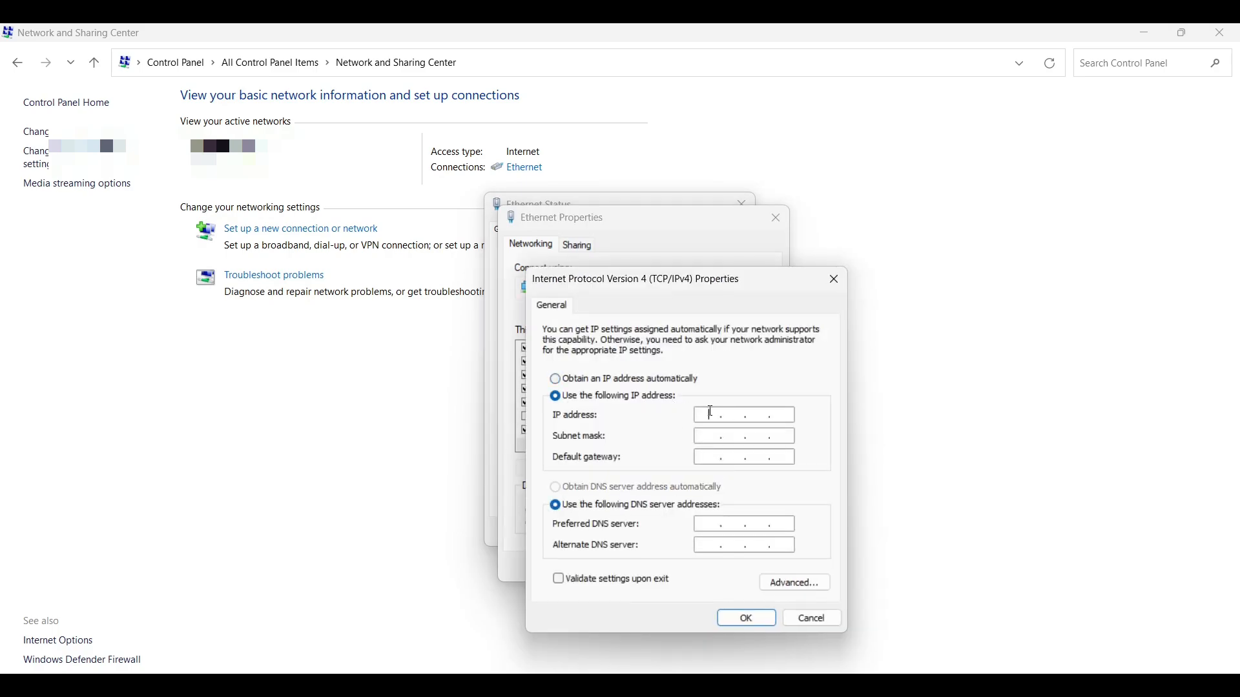
{"action": "type", "text": "192.1"}
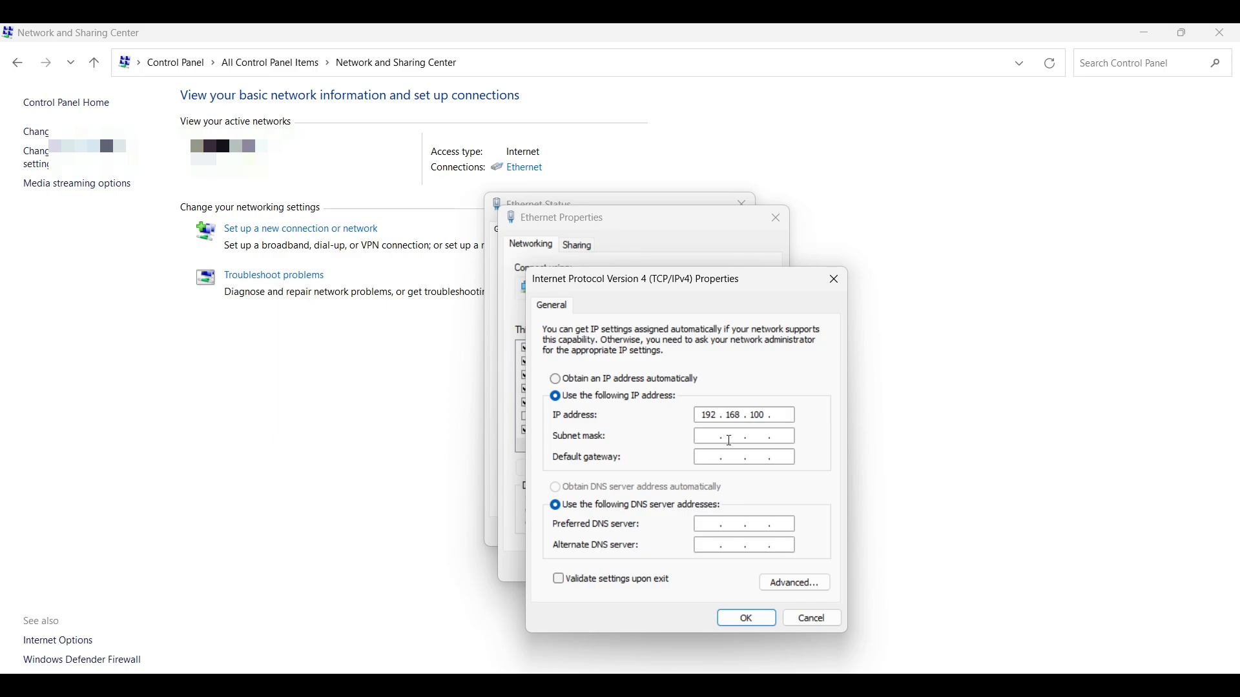
{"action": "type", "text": "22"}
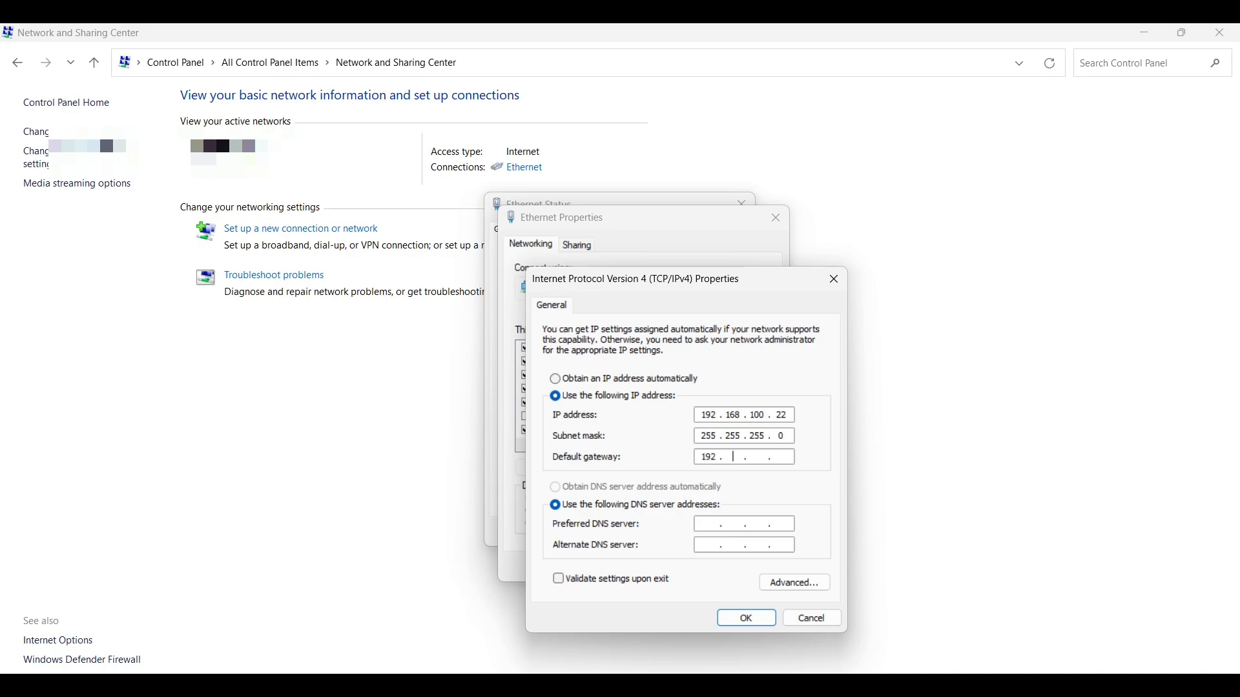
{"action": "type", "text": "168"}
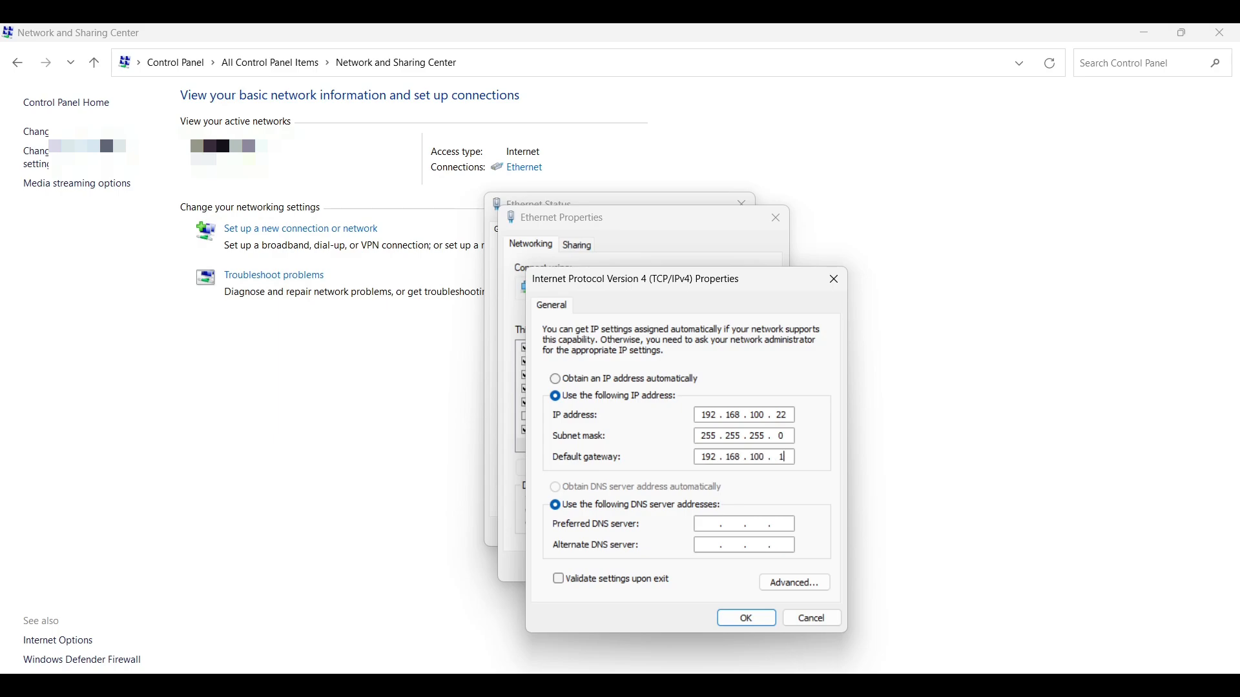
{"action": "left_click", "coordinate": [744, 618]}
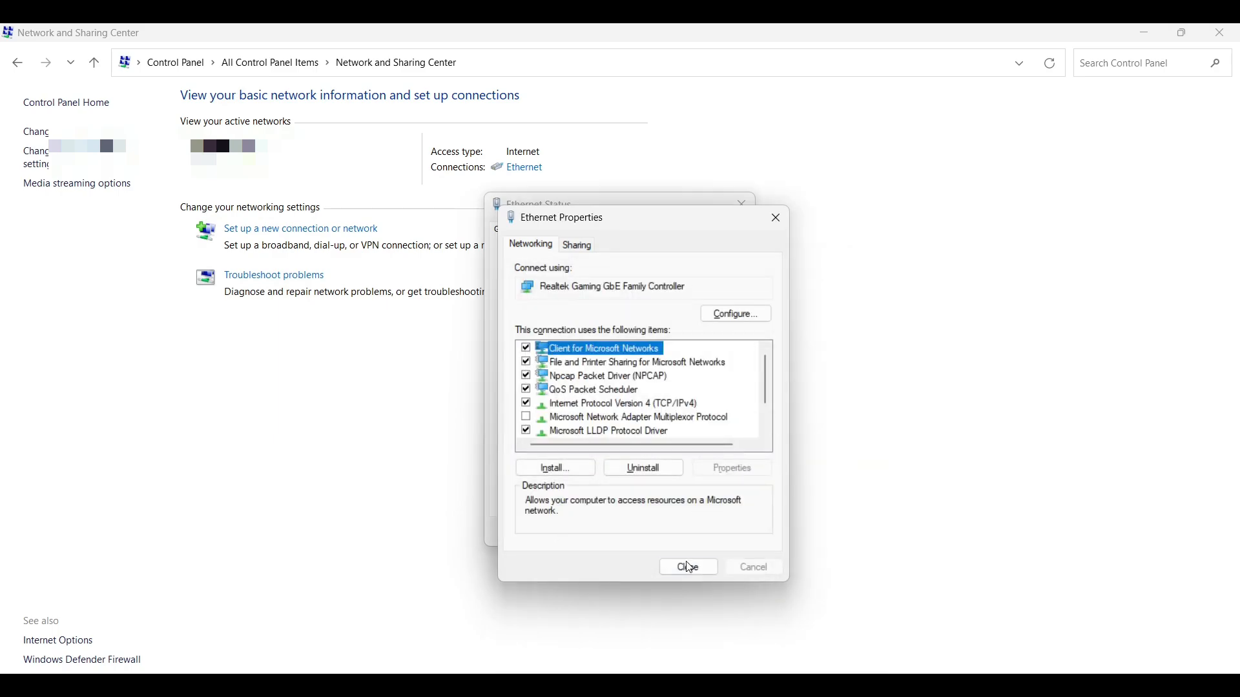
{"action": "left_click", "coordinate": [687, 567]}
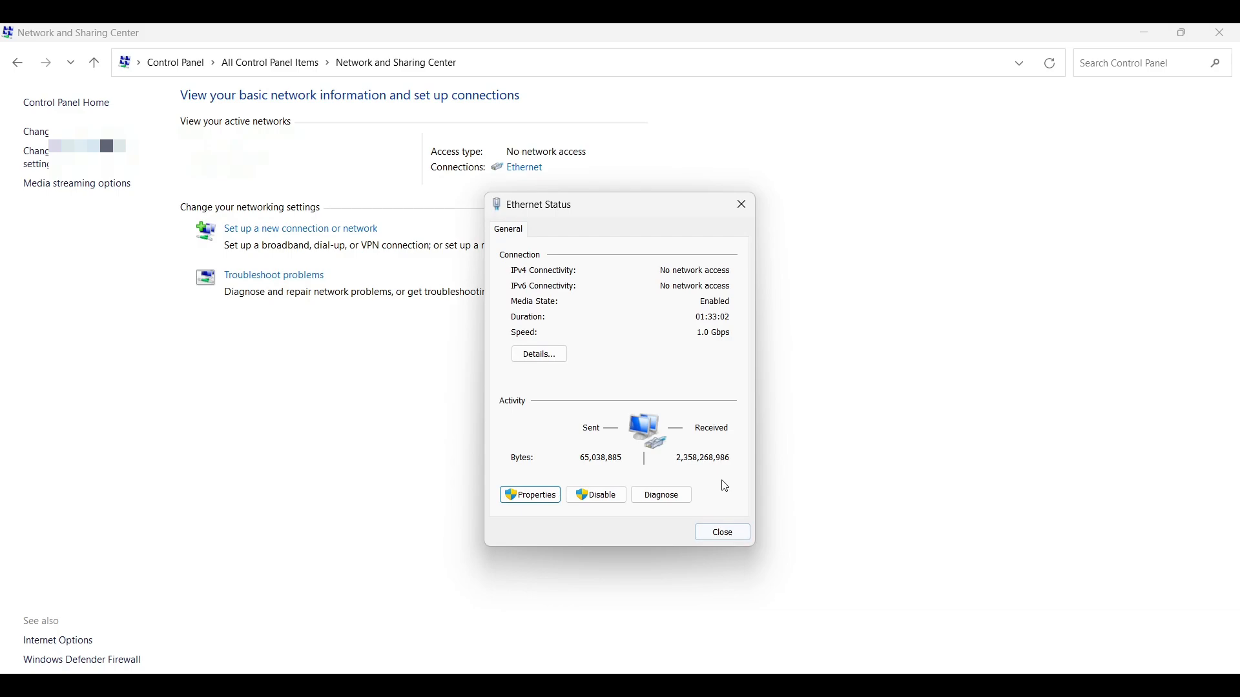